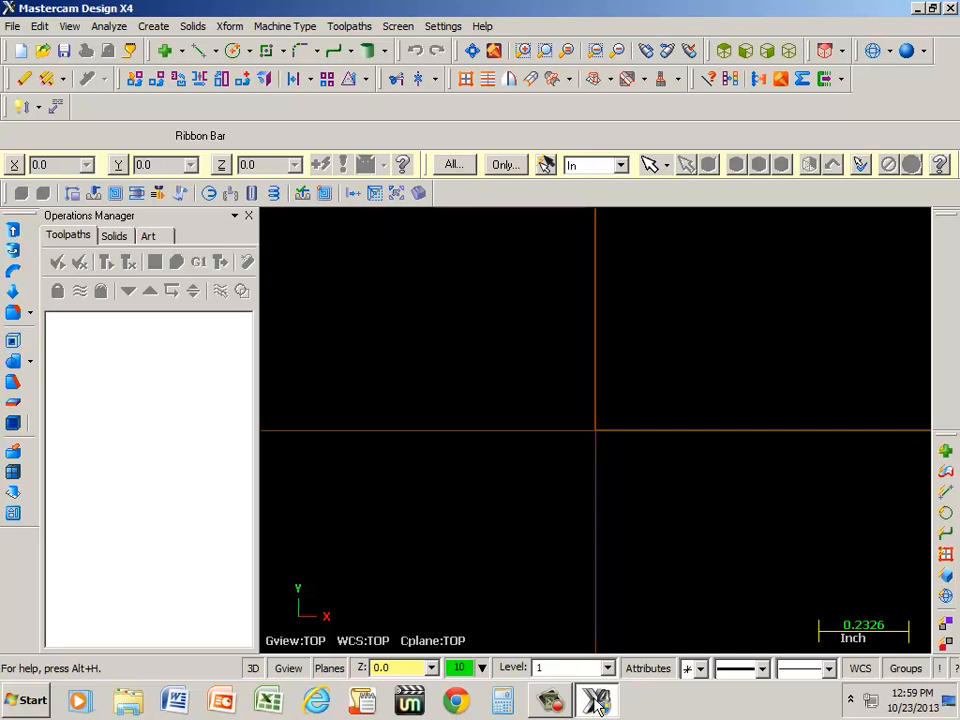
mouse_move(612, 700)
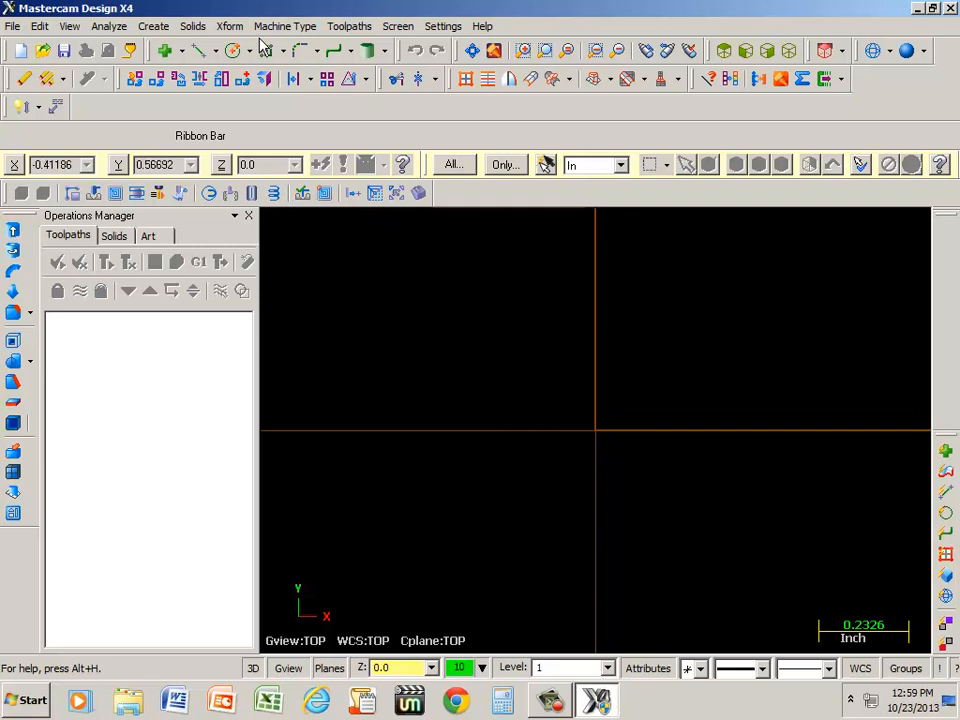
Apply the Default Mill machine type and expand the Properties - Generic Mill entry
left_click(312, 26)
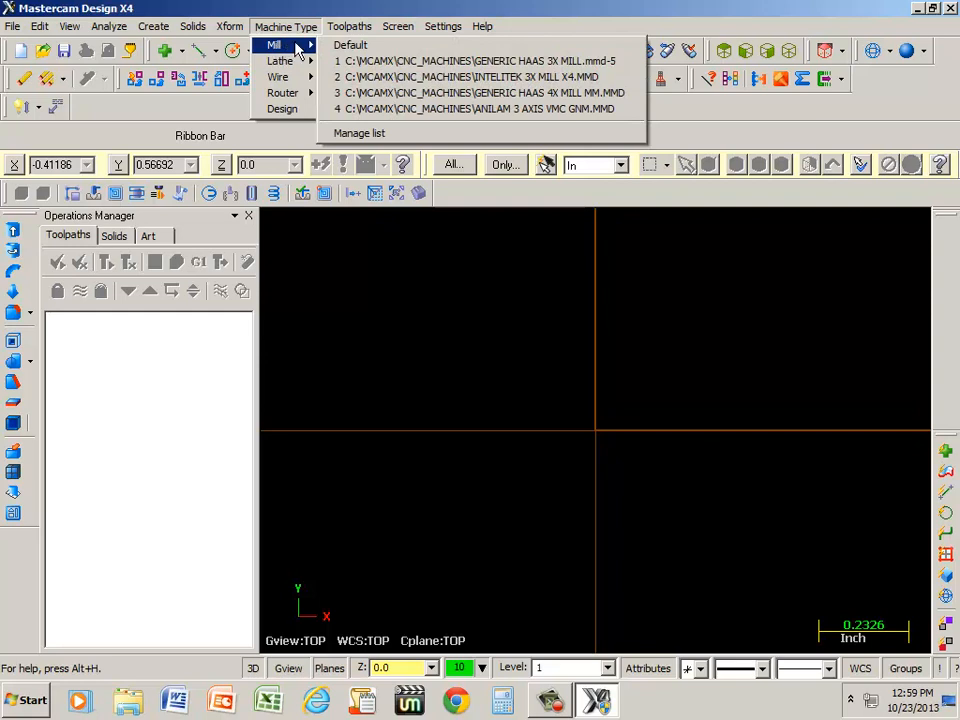
mouse_move(350, 45)
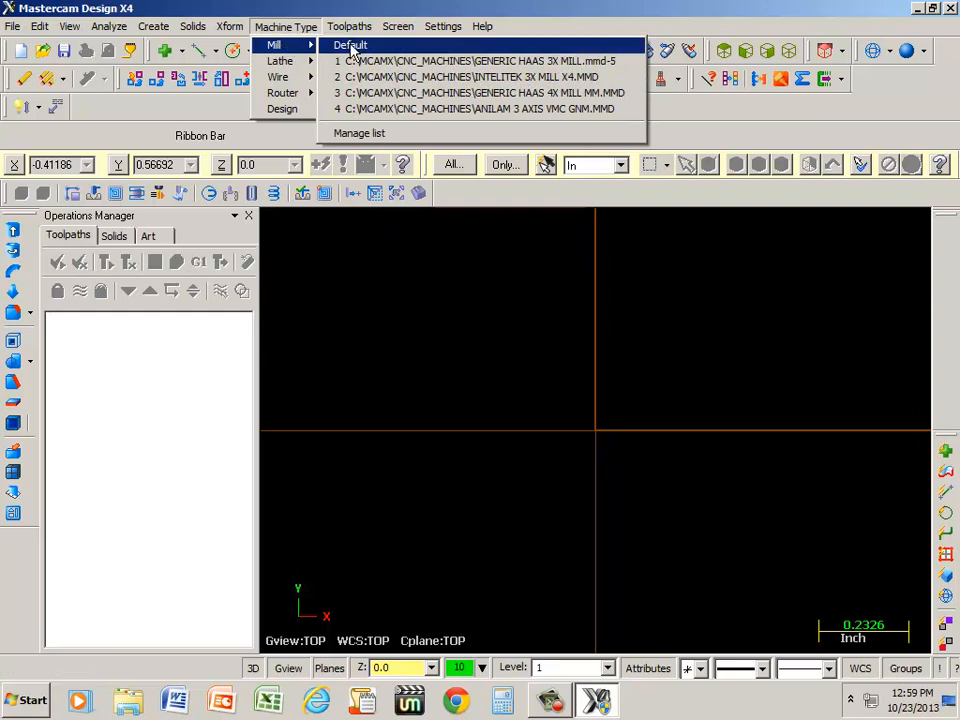
left_click(352, 45)
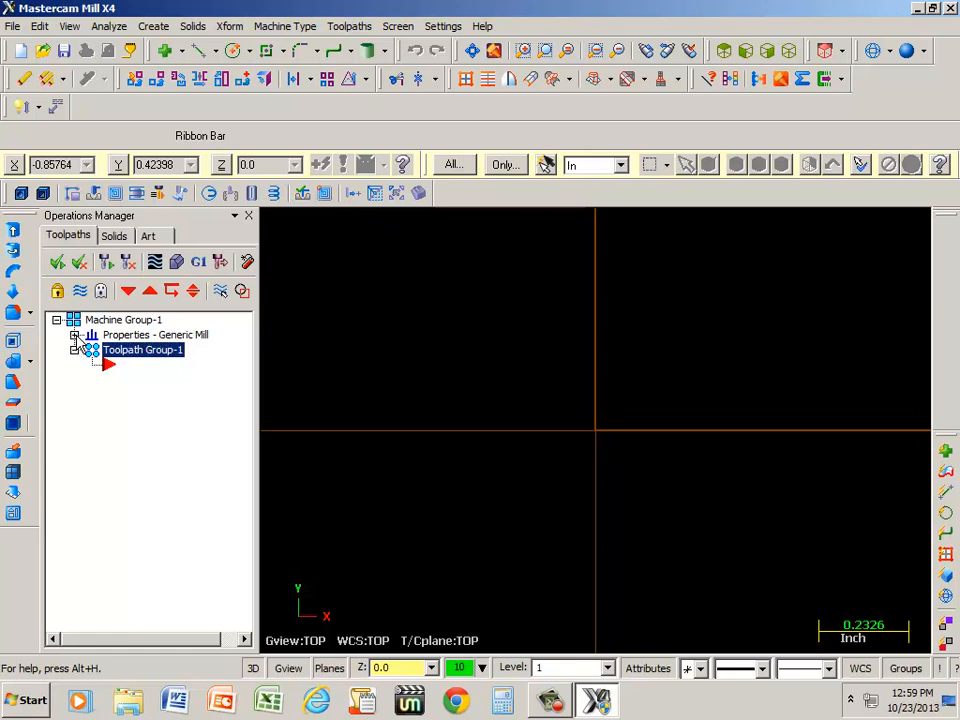
left_click(75, 334)
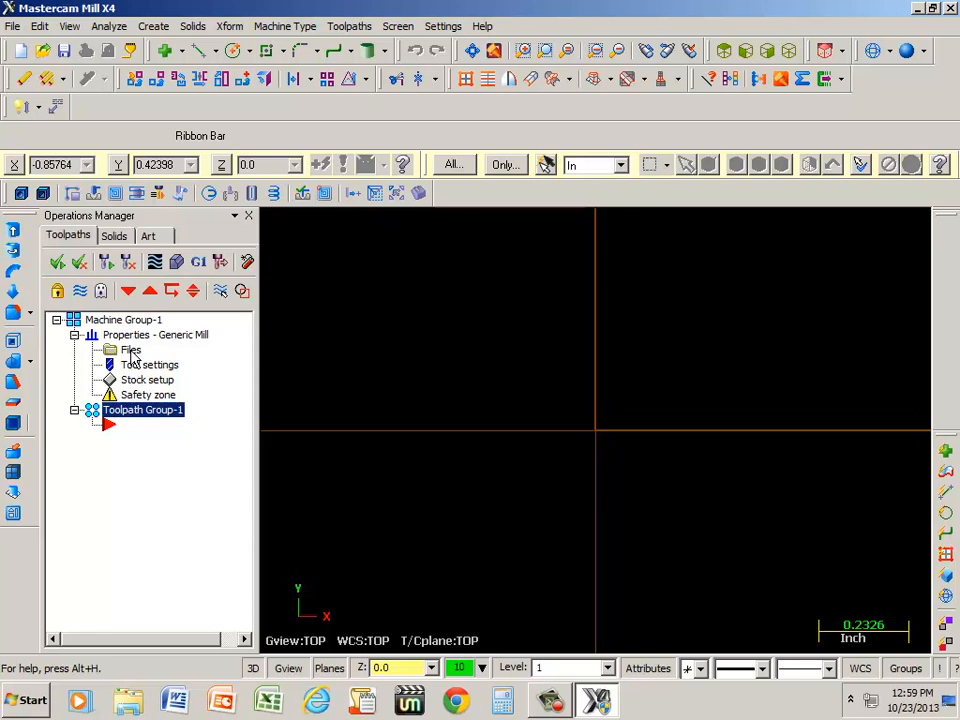
left_click(156, 334)
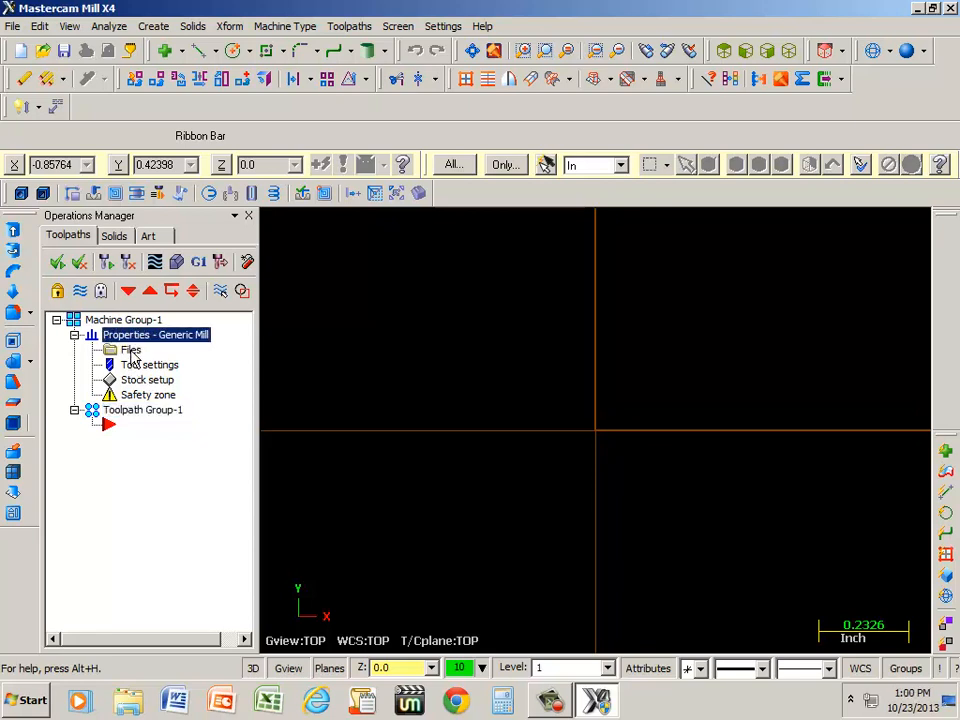
Open Machine Group Properties for Generic Mill on the Files tab
double_click(130, 349)
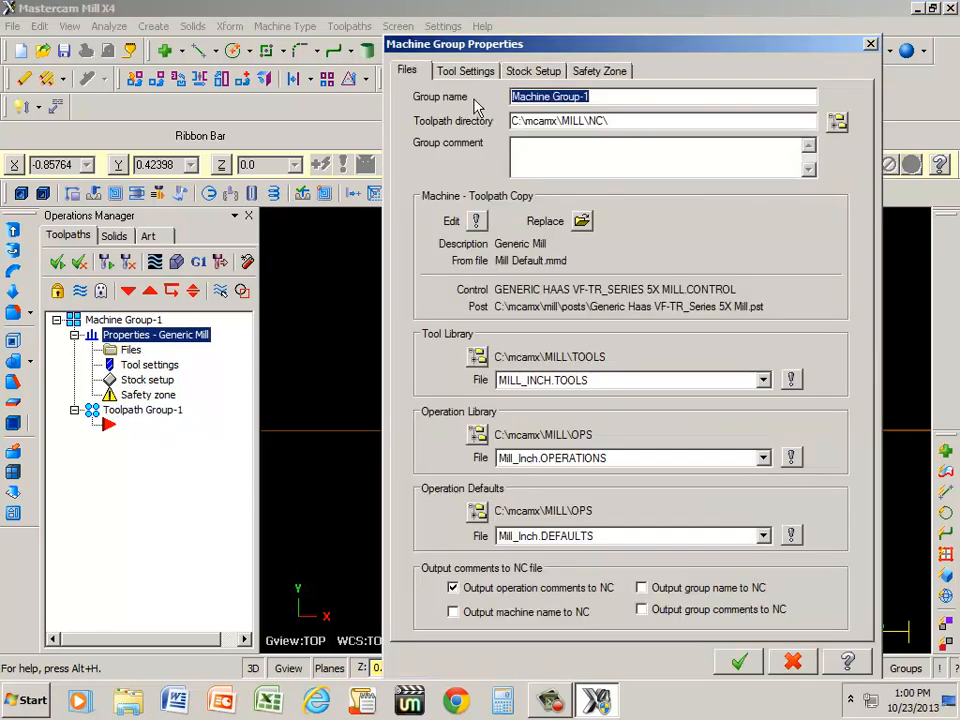
mouse_move(488, 228)
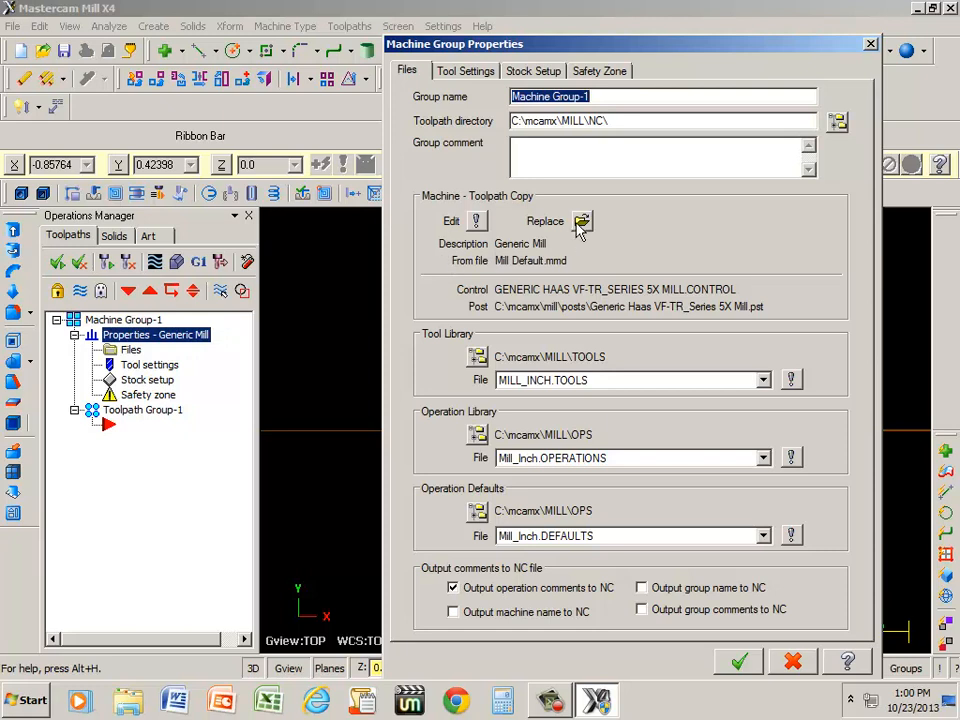
mouse_move(592, 140)
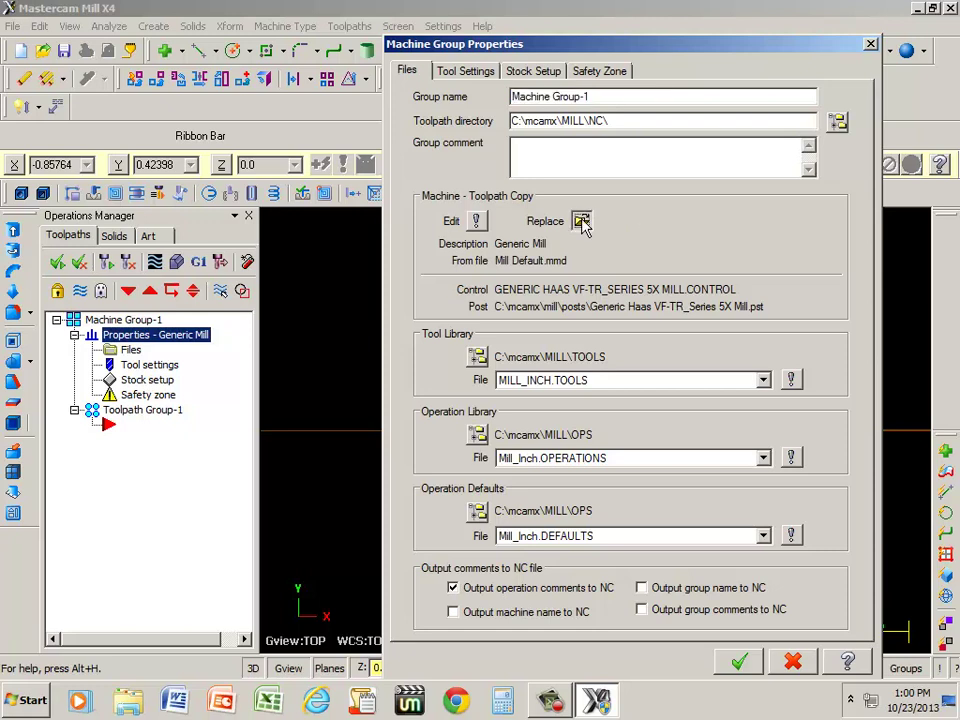
Replace the group's machine definition with INTELITEK 3X MILL X4.MMD
left_click(581, 221)
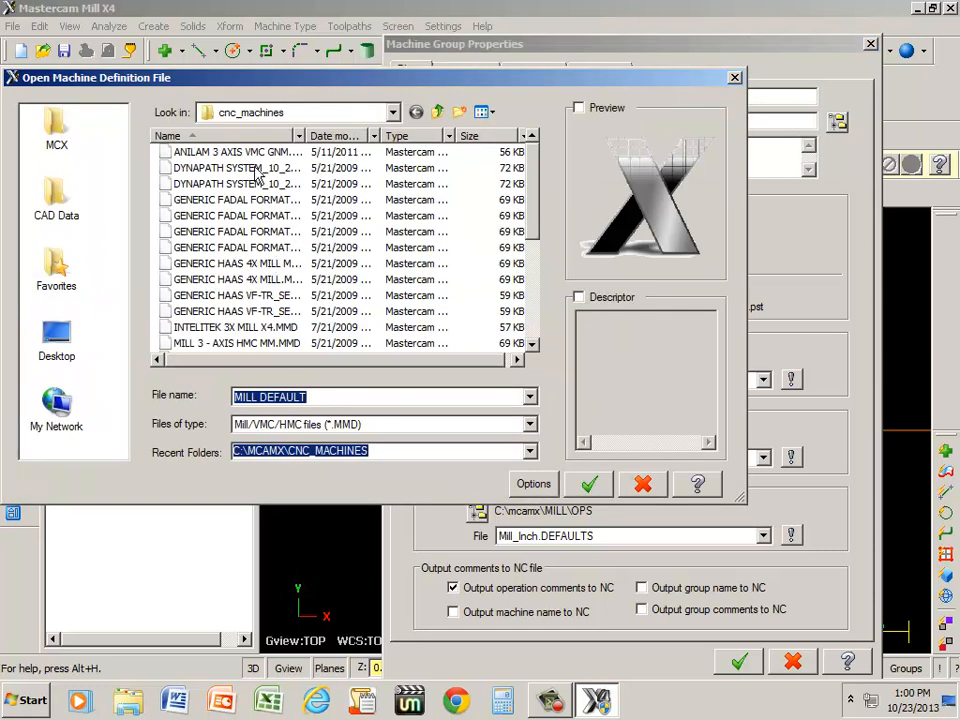
mouse_move(416, 207)
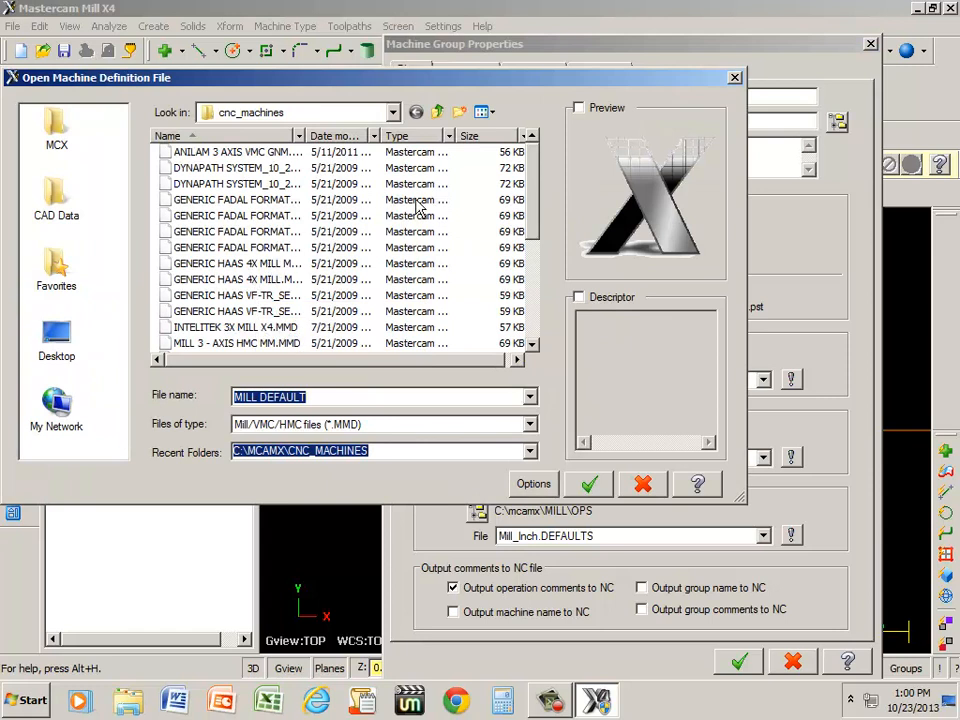
mouse_move(533, 163)
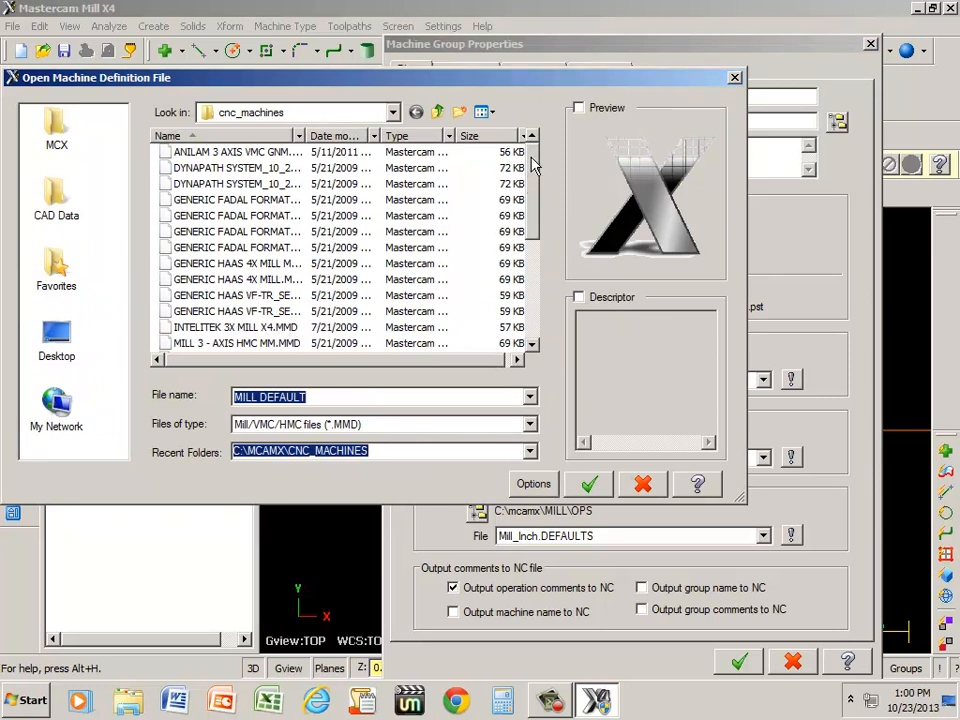
scroll("down", 3)
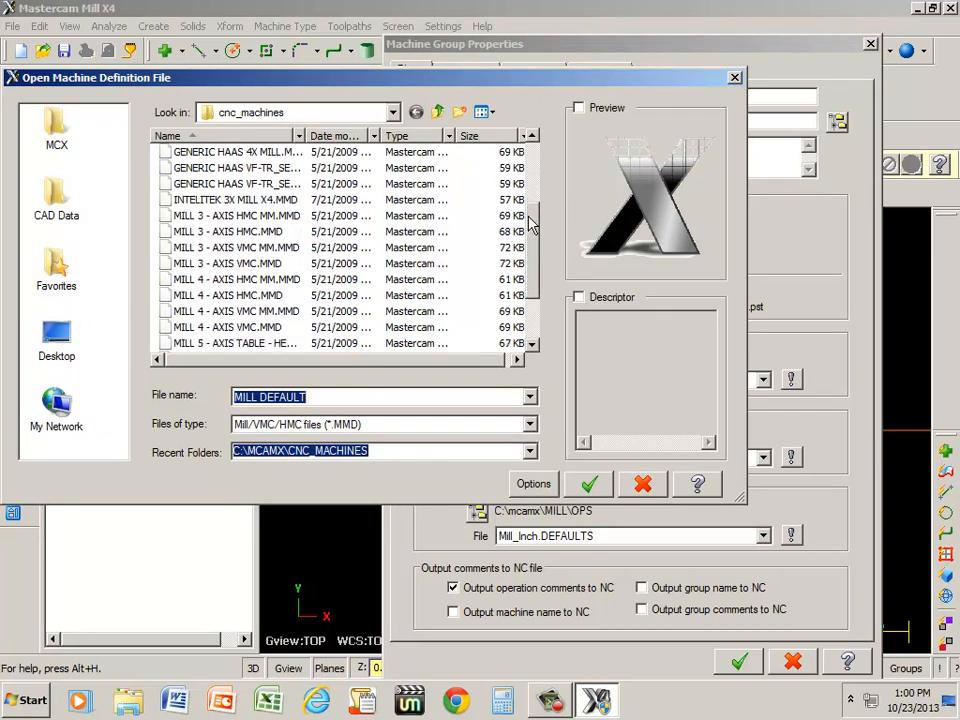
mouse_move(205, 215)
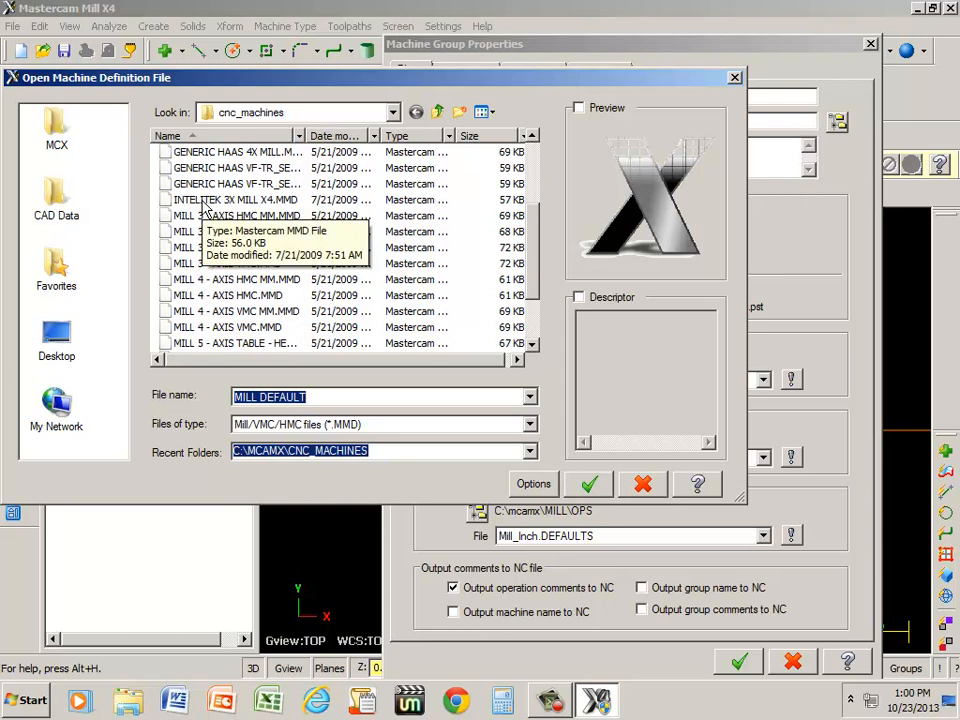
left_click(230, 199)
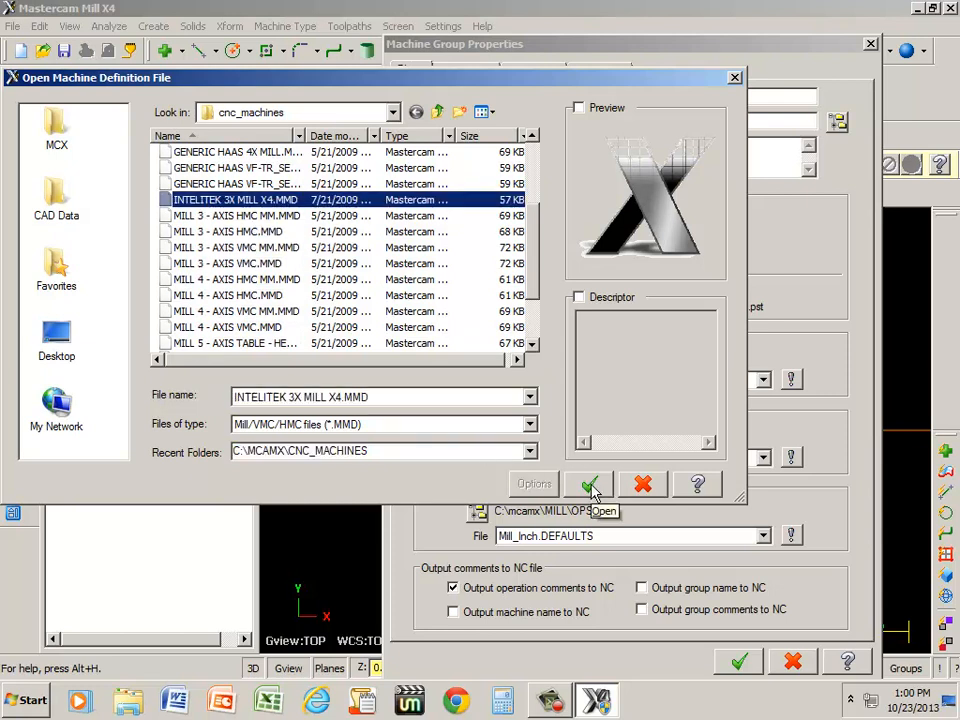
left_click(589, 484)
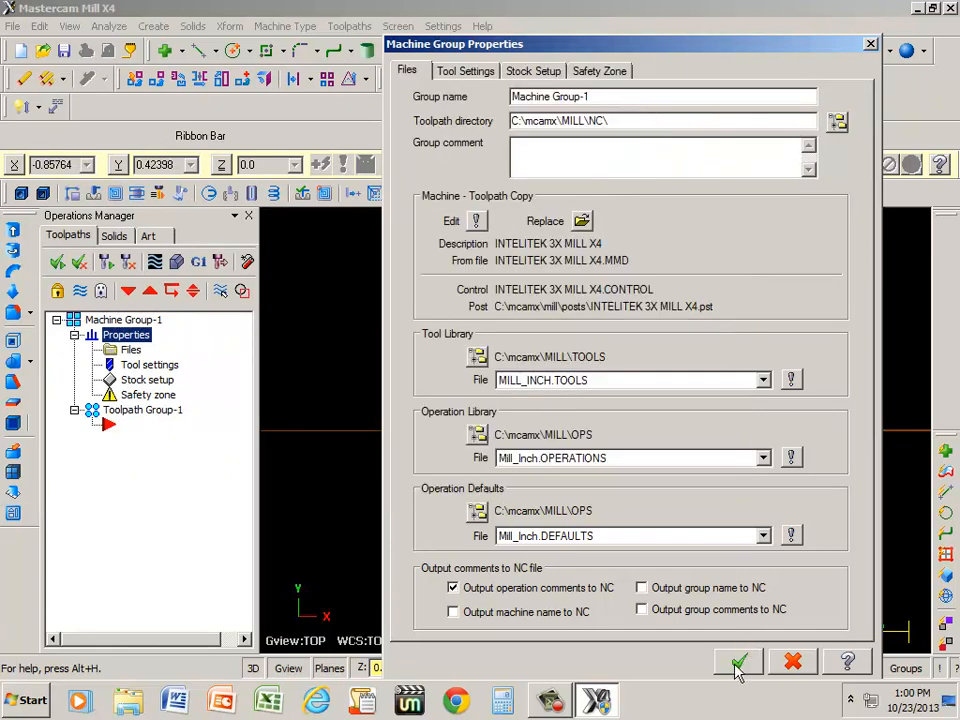
Accept the Intelitek machine change and close Machine Group Properties
left_click(739, 660)
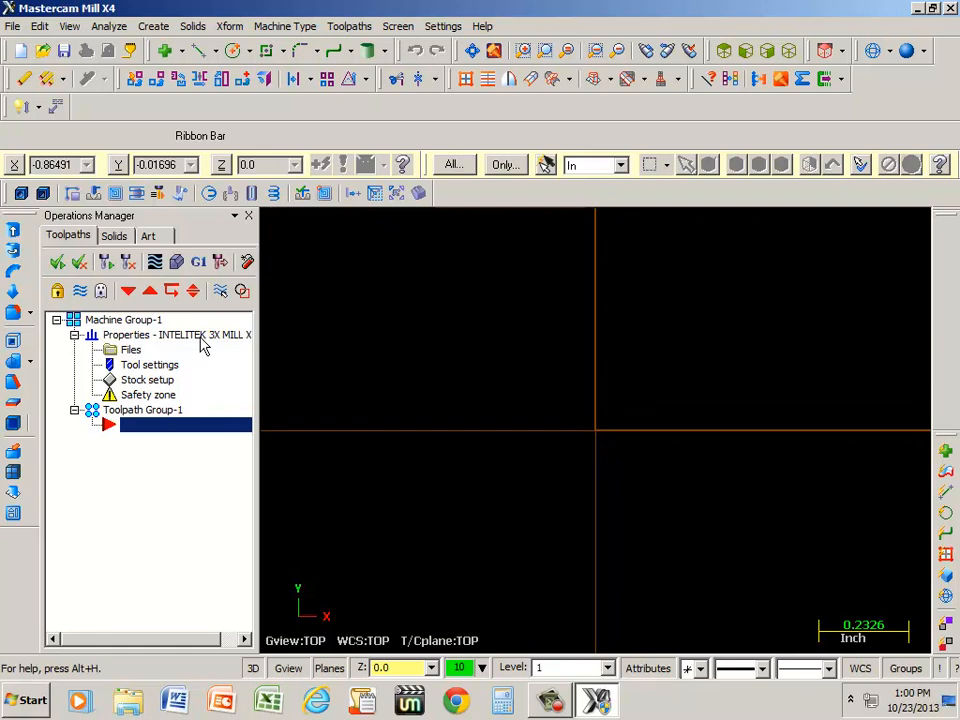
mouse_move(213, 349)
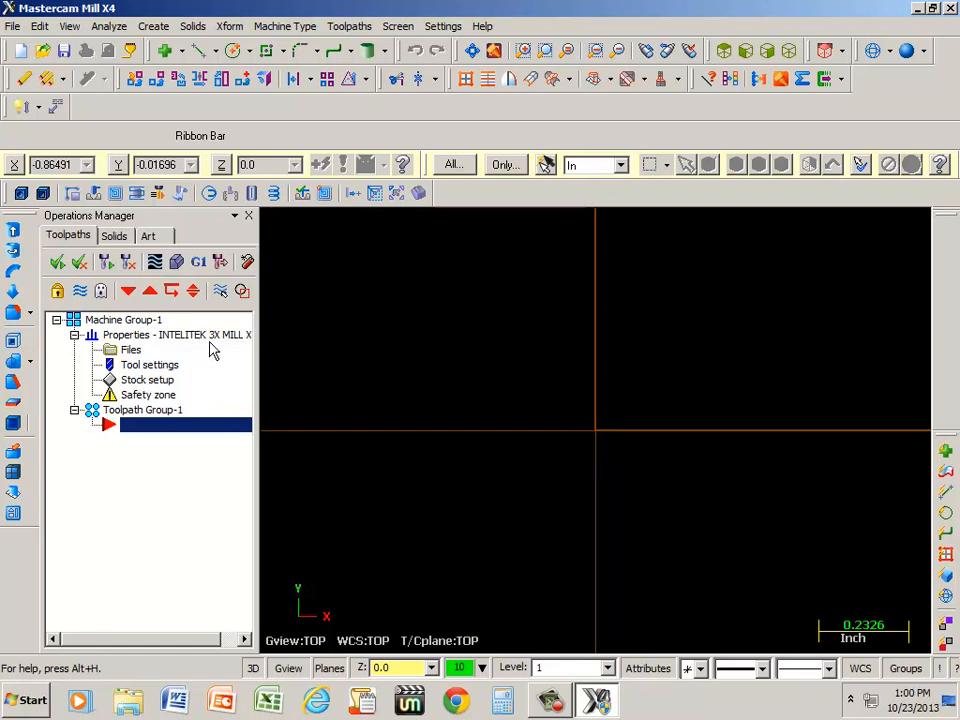
mouse_move(170, 342)
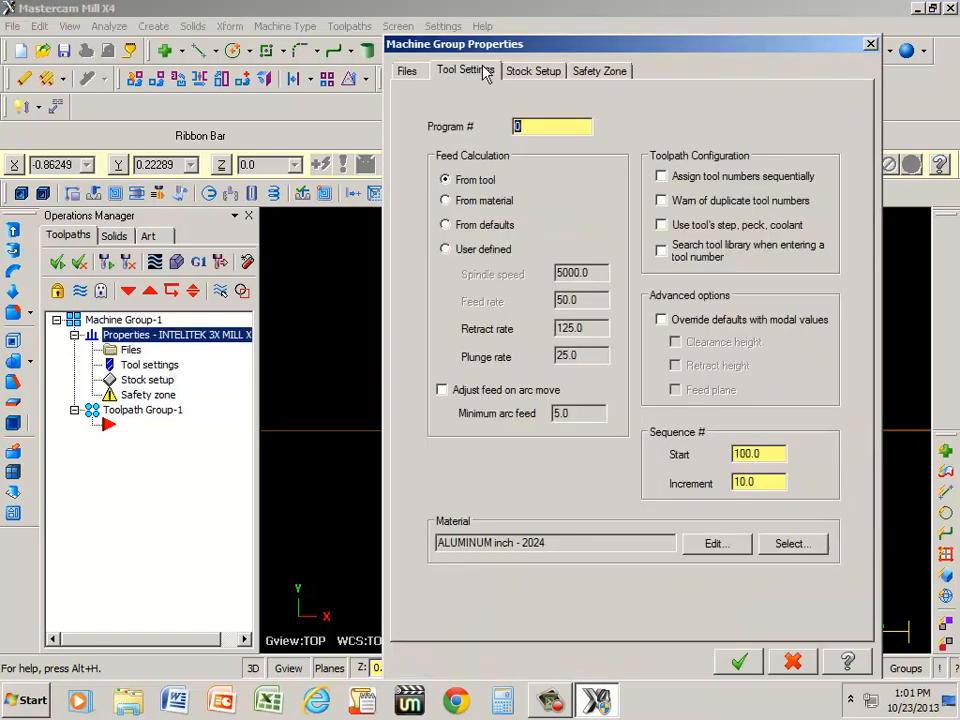
In Tool Settings, set program number 0, sequence start 1 and increment 10
left_click(408, 70)
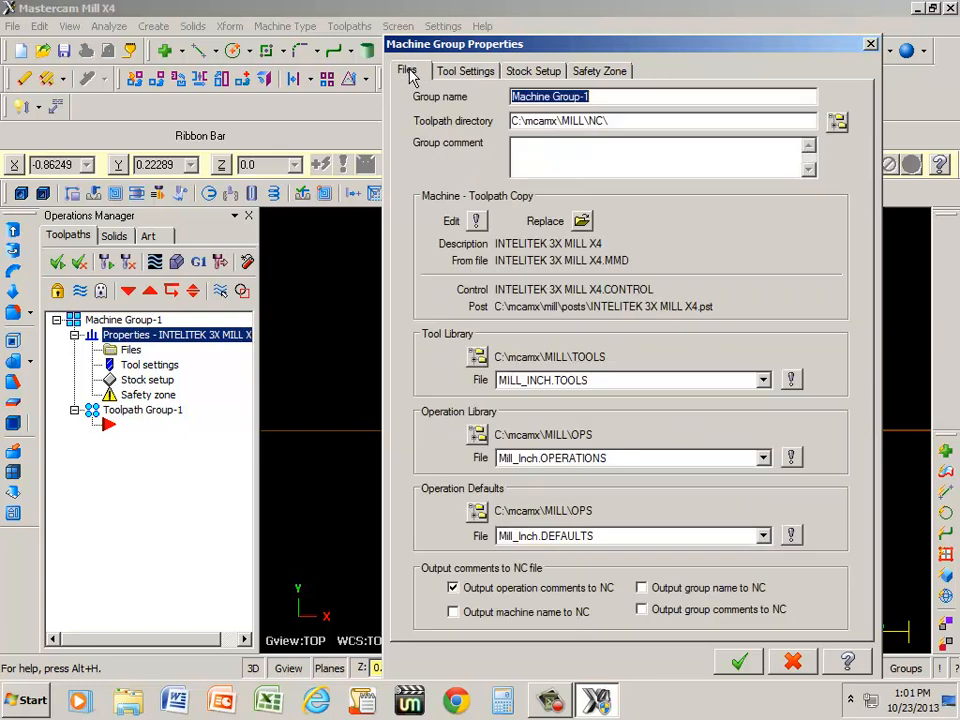
mouse_move(558, 396)
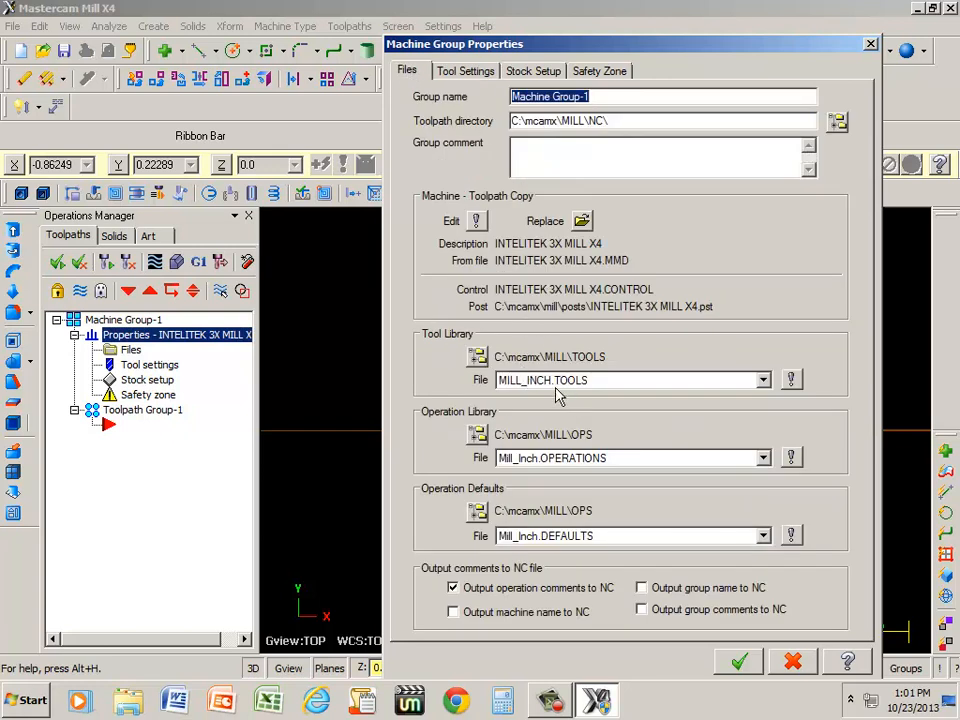
mouse_move(761, 390)
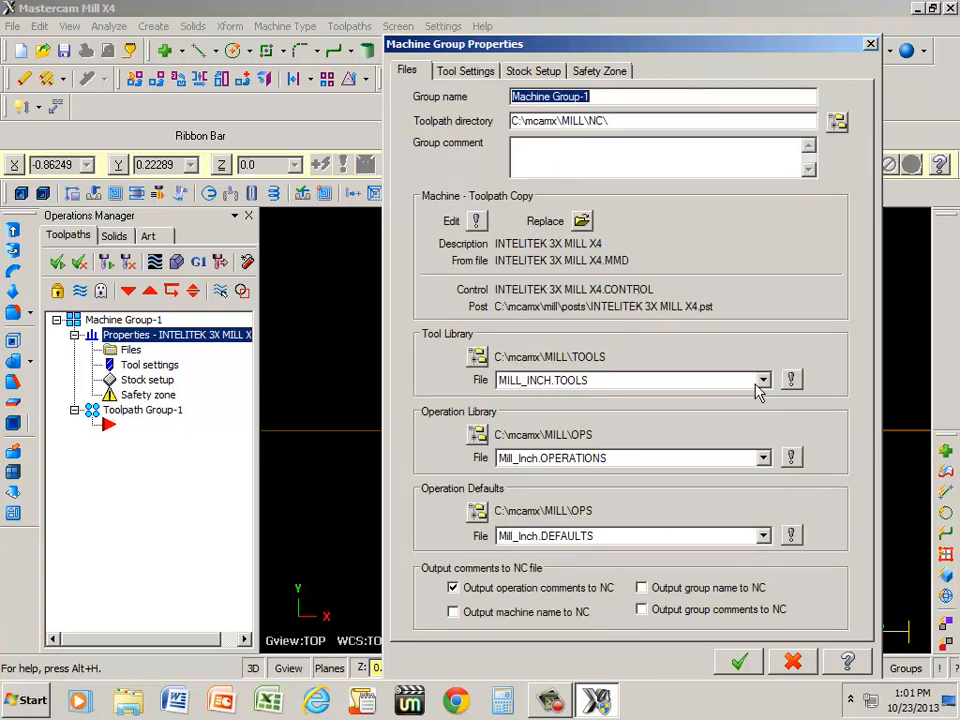
mouse_move(613, 425)
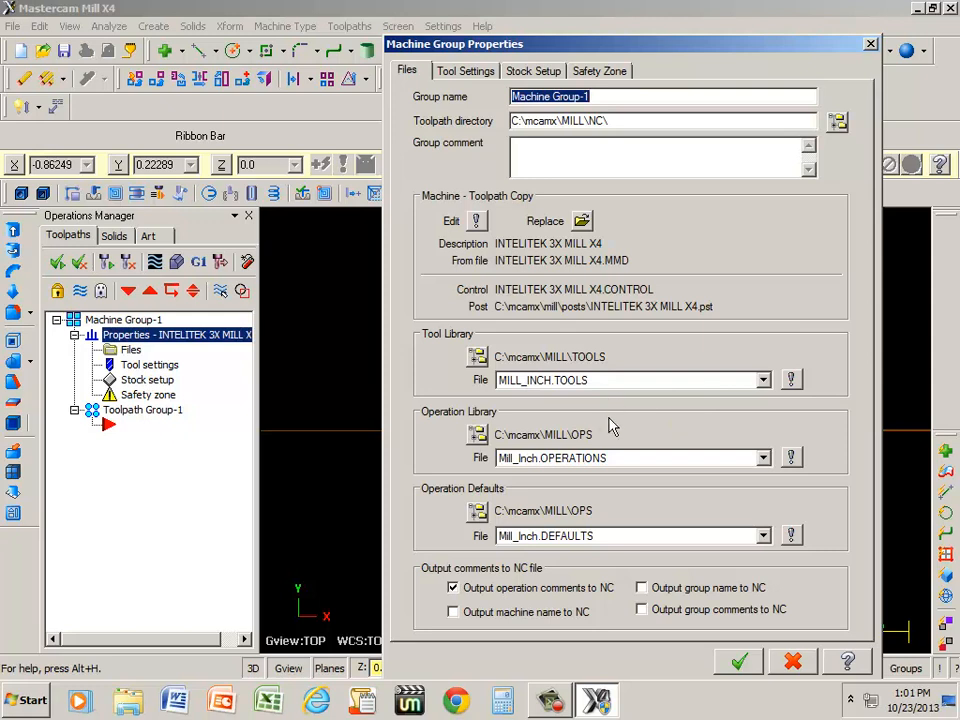
mouse_move(537, 383)
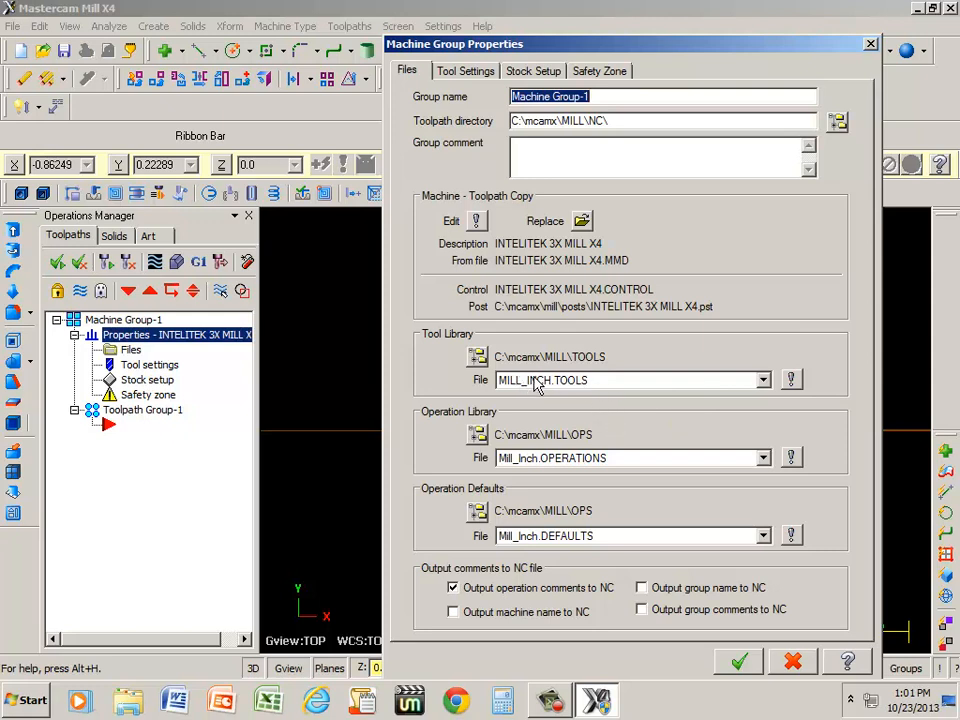
mouse_move(547, 396)
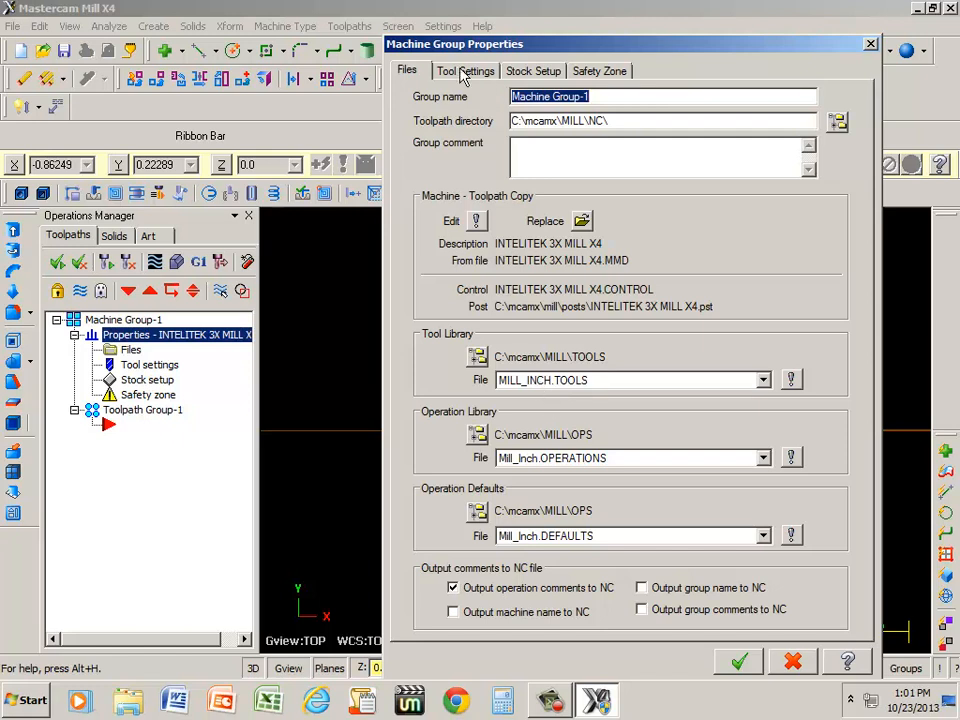
left_click(466, 70)
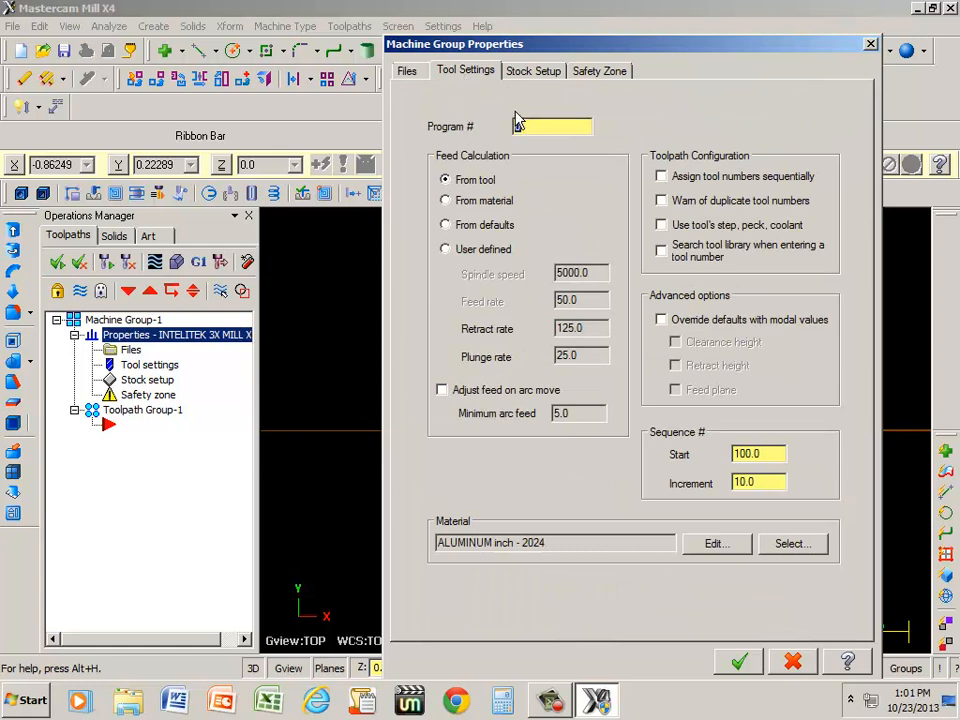
left_click(551, 126)
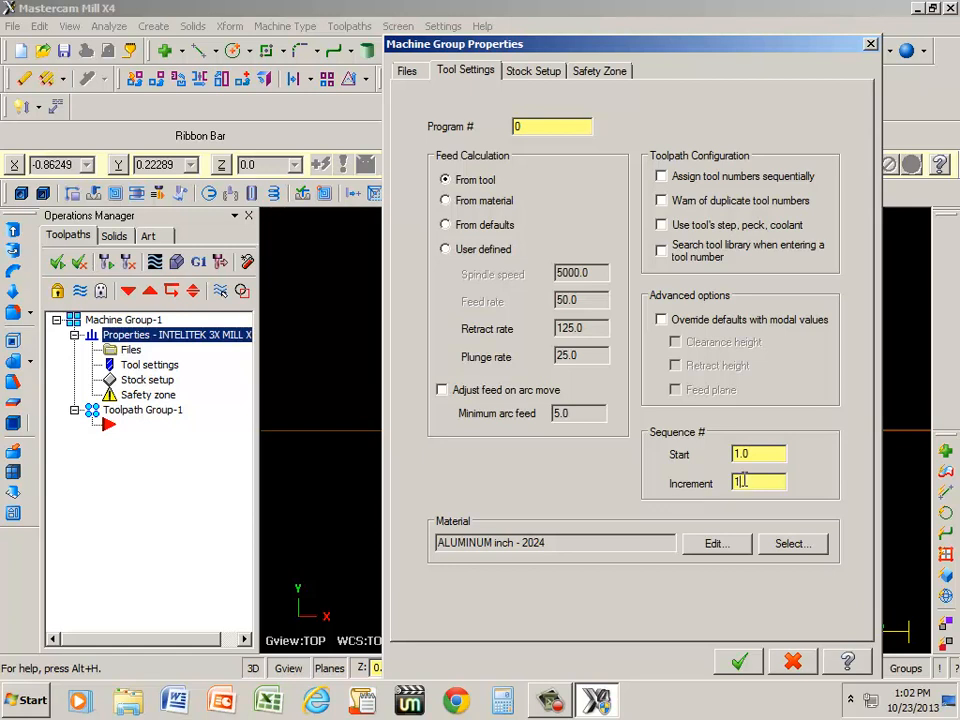
type("10")
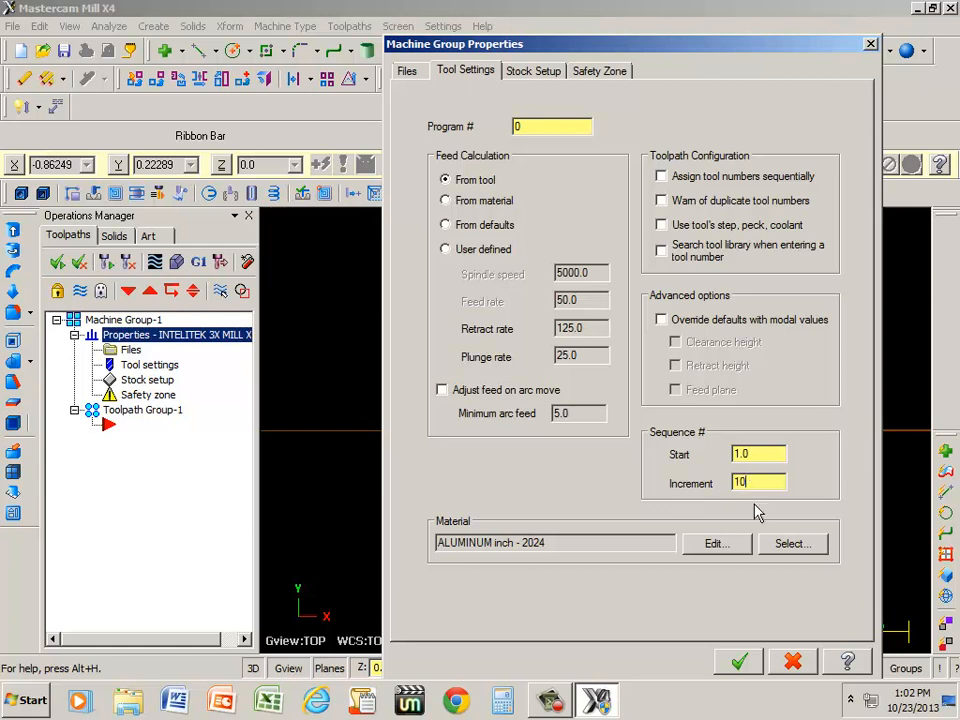
mouse_move(737, 499)
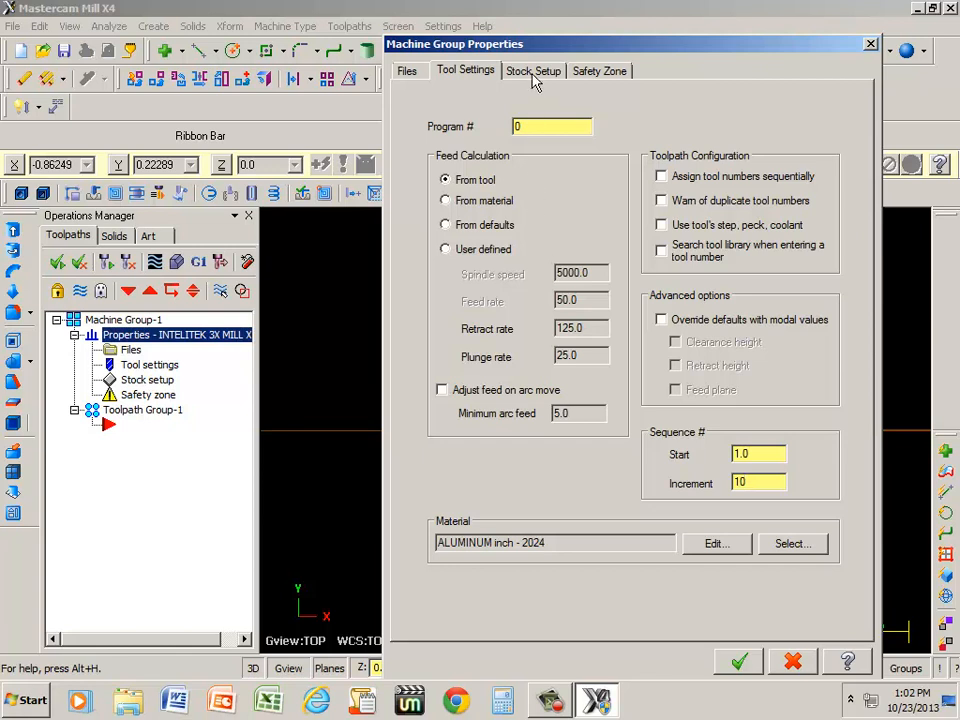
Set the stock size to X 5.0, Y 5.0 and Z 1.0 in Stock Setup
left_click(533, 70)
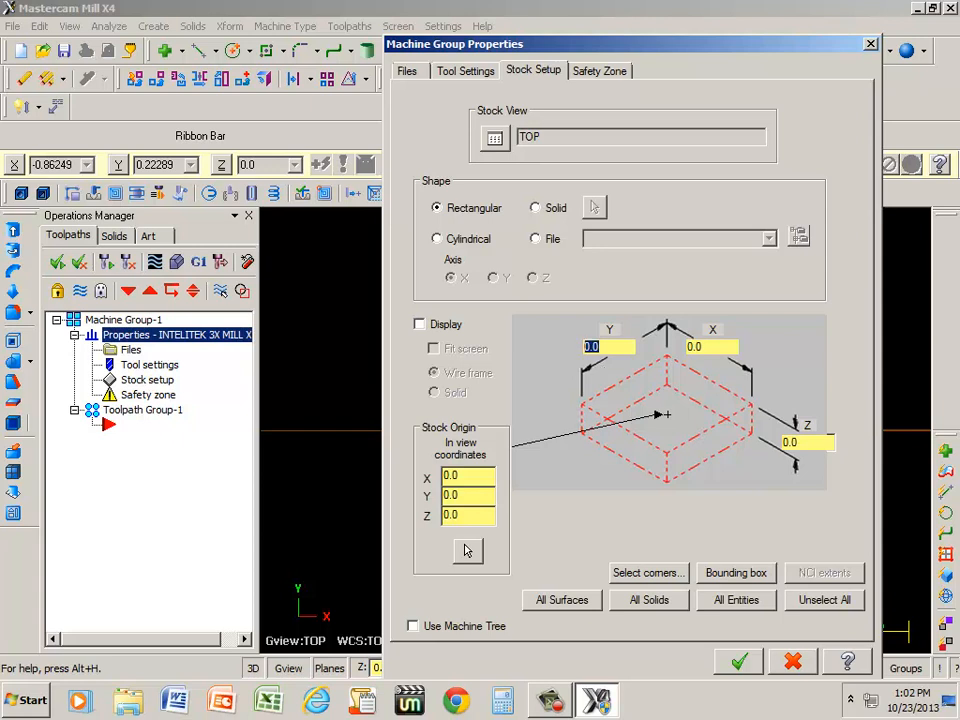
type("5.0")
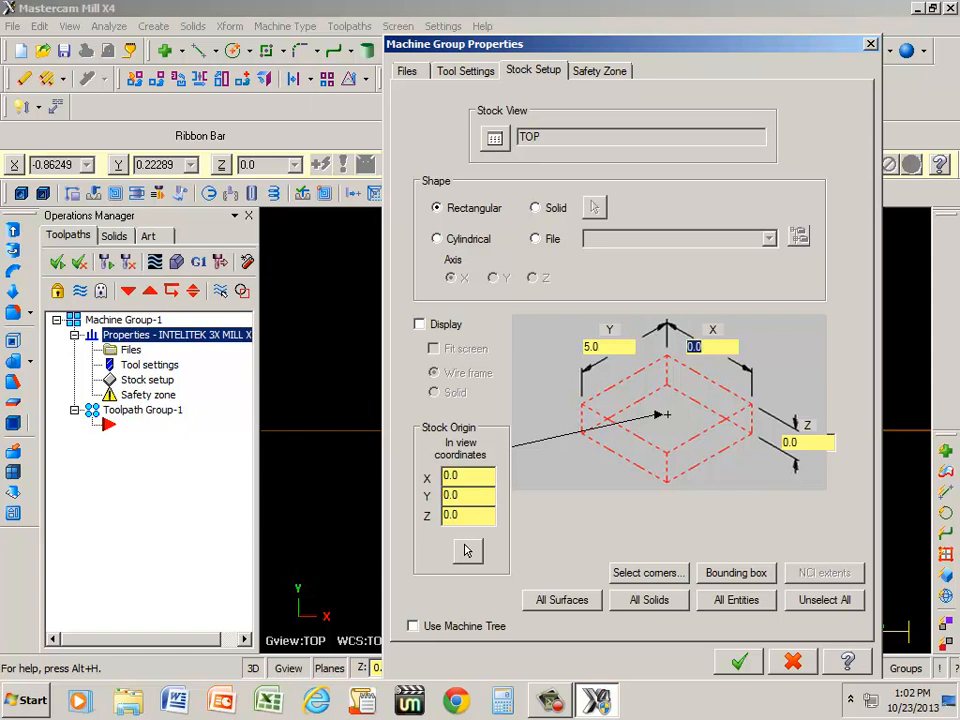
type("5.0")
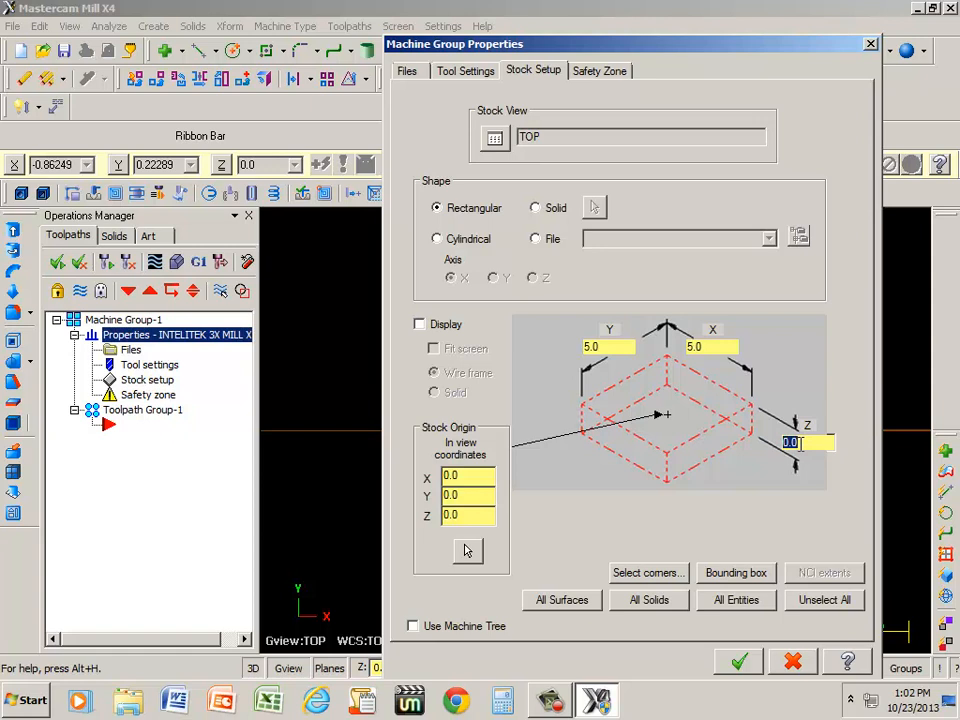
type("1.0")
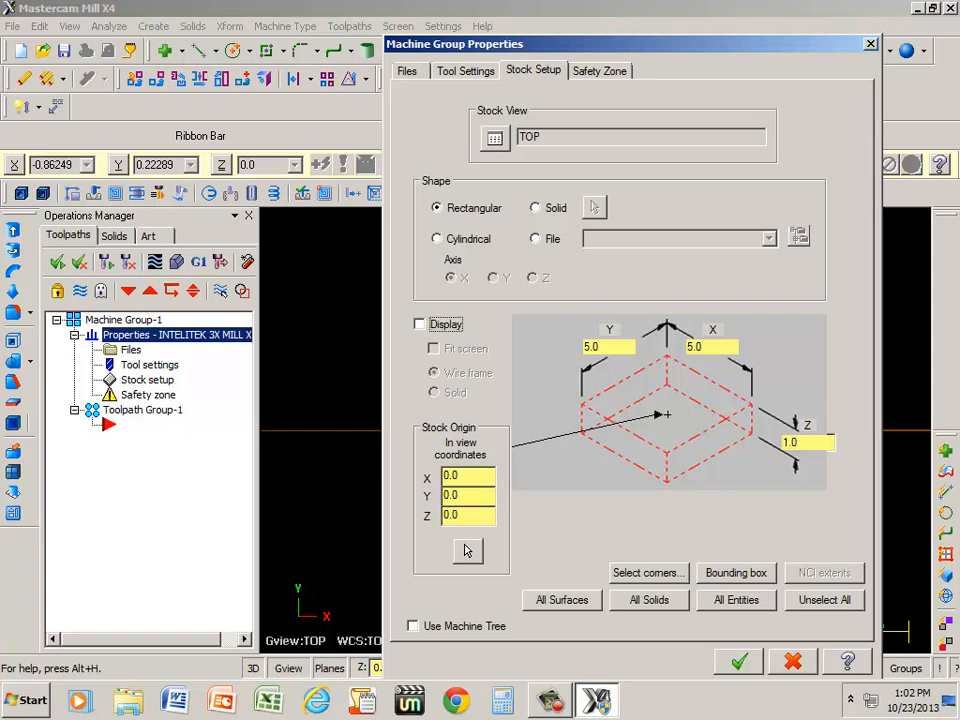
mouse_move(802, 445)
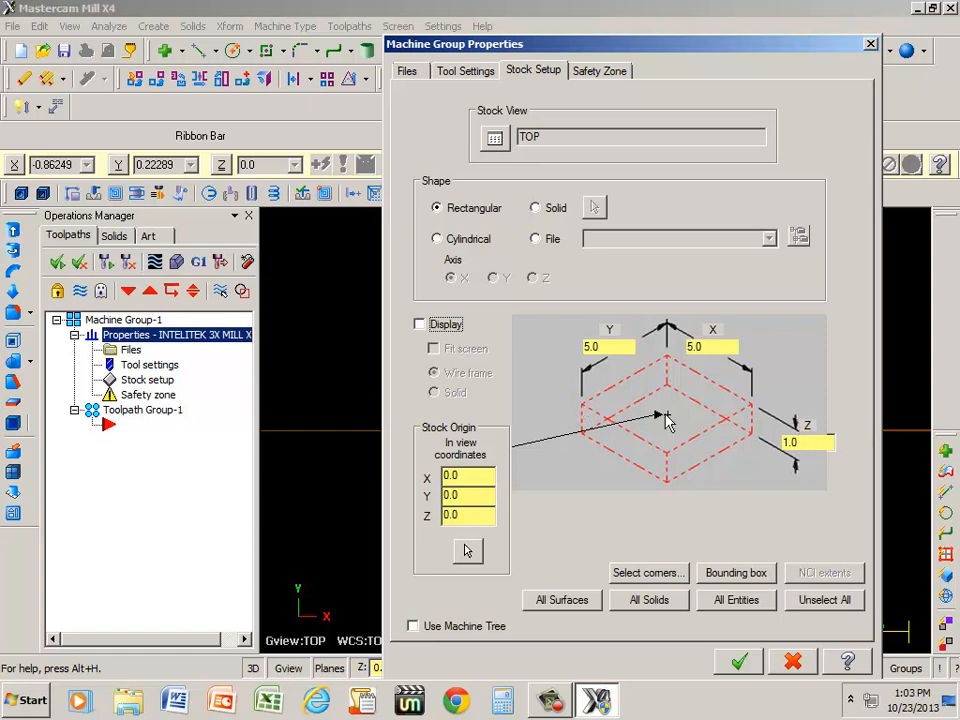
mouse_move(671, 393)
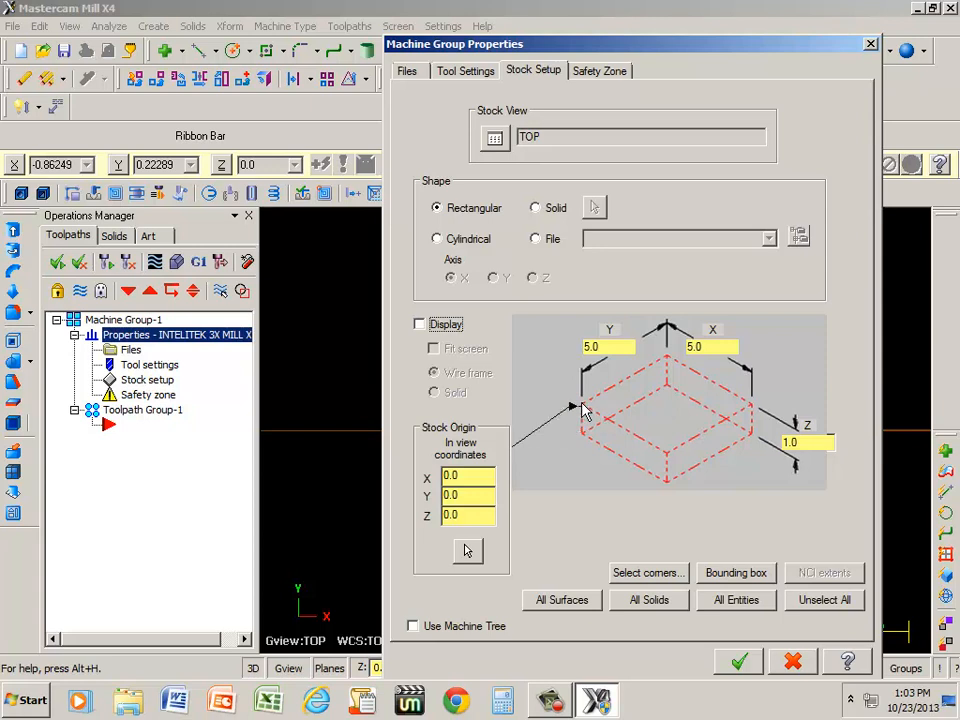
mouse_move(612, 448)
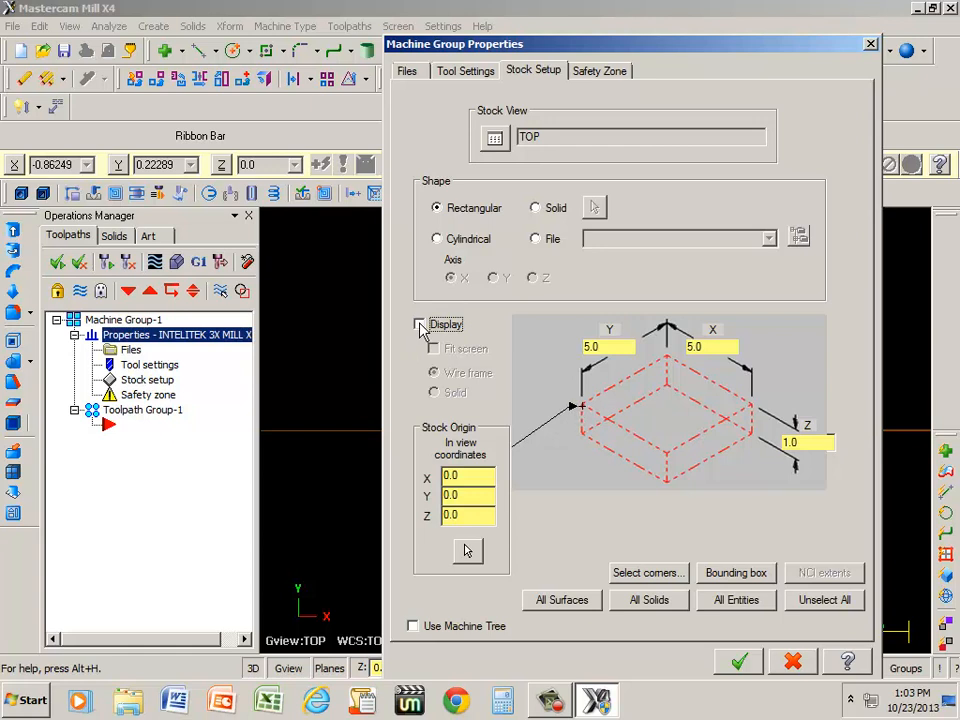
Move the stock origin to the lower-left corner and display the stock as wireframe
left_click(419, 323)
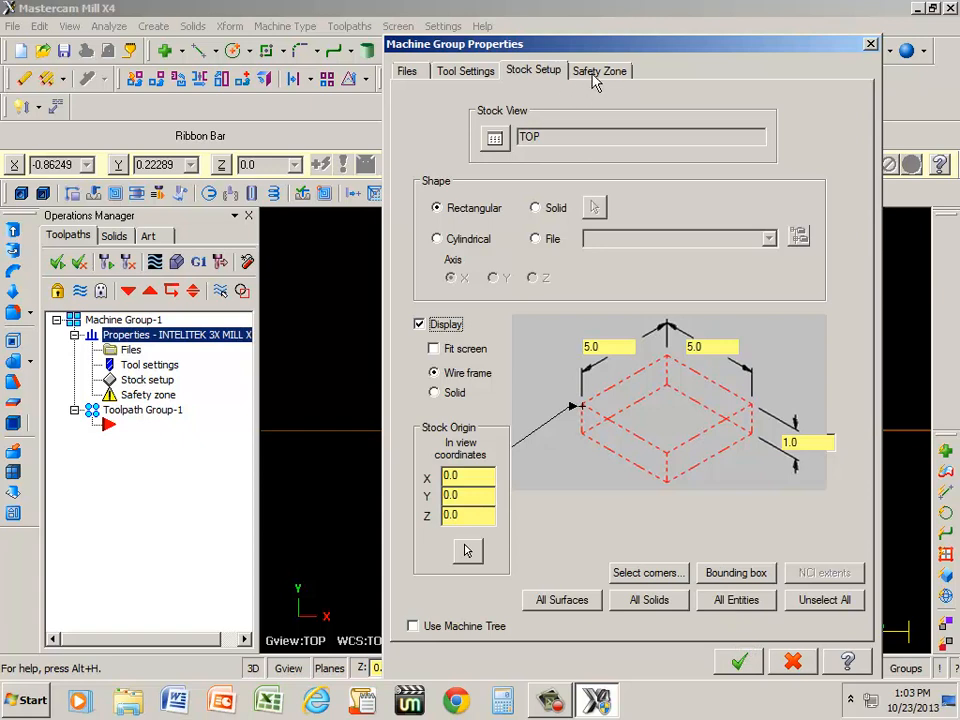
Set a Rectangular safety zone after previewing Spherical and Cylindrical, then accept the properties
left_click(598, 70)
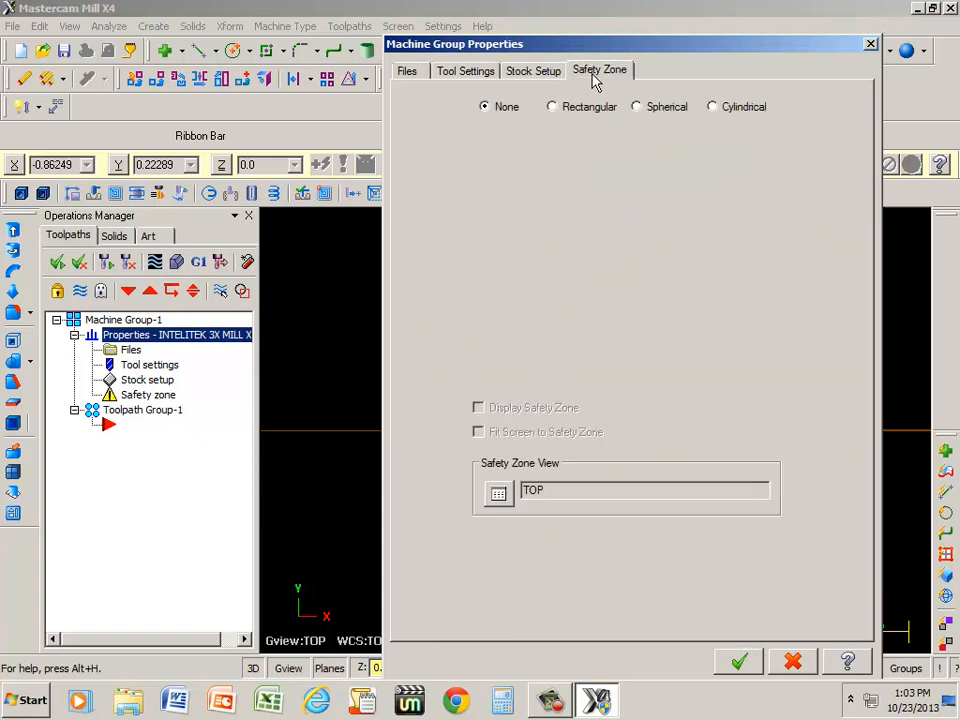
mouse_move(555, 113)
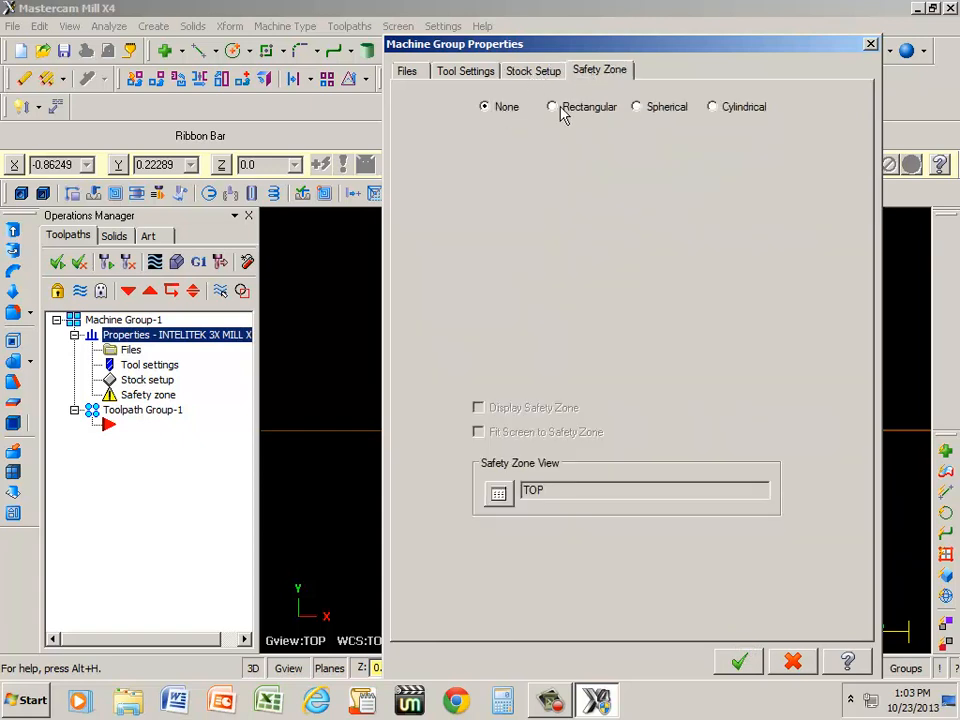
left_click(552, 107)
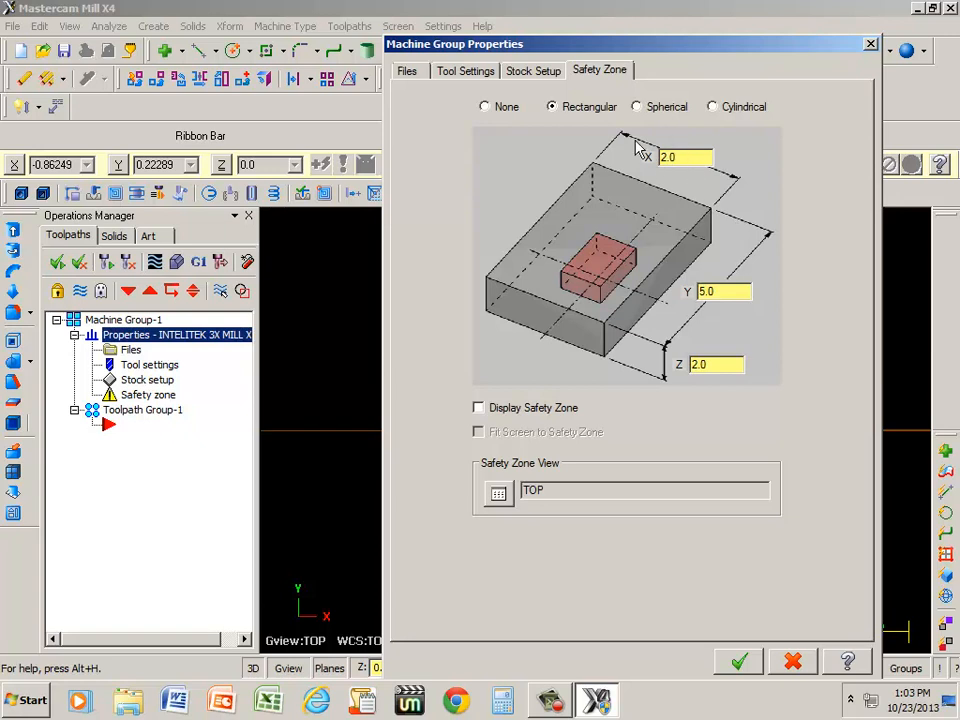
mouse_move(645, 157)
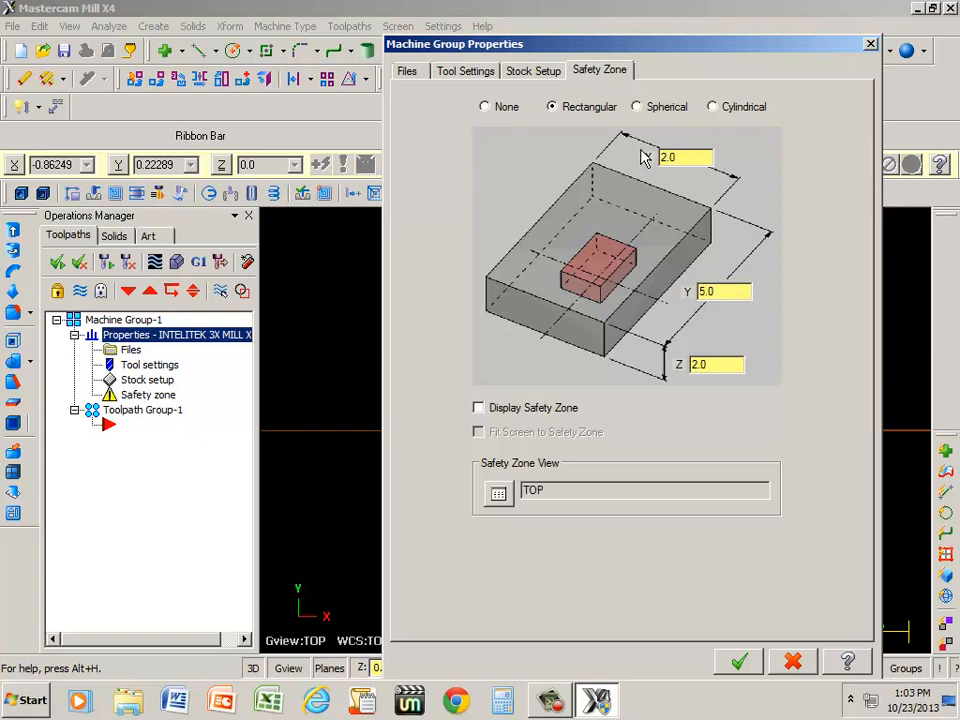
mouse_move(650, 157)
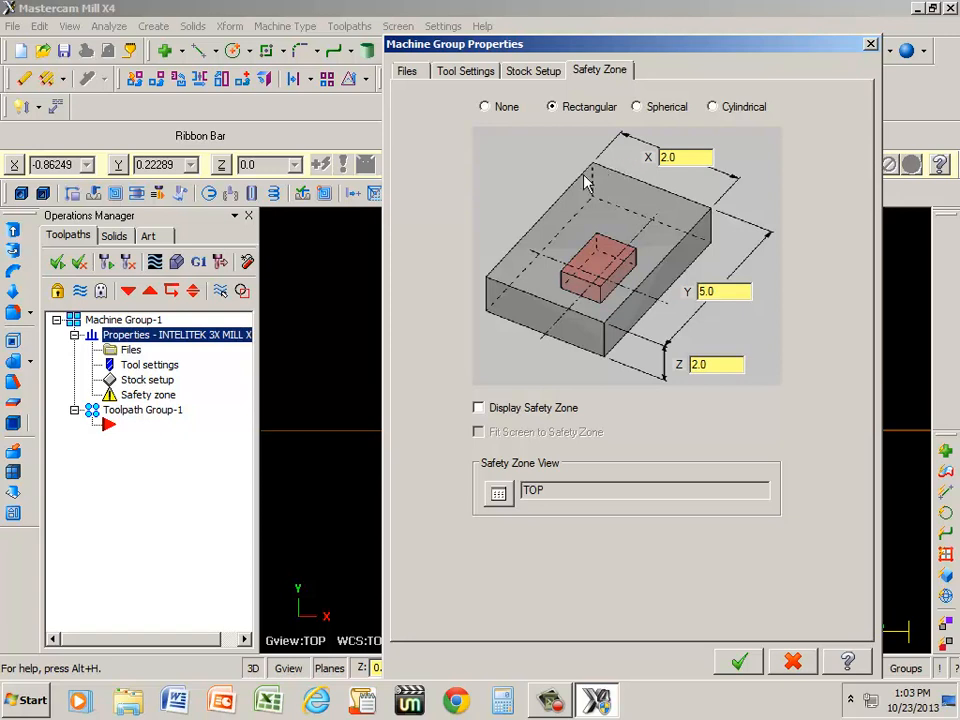
mouse_move(713, 217)
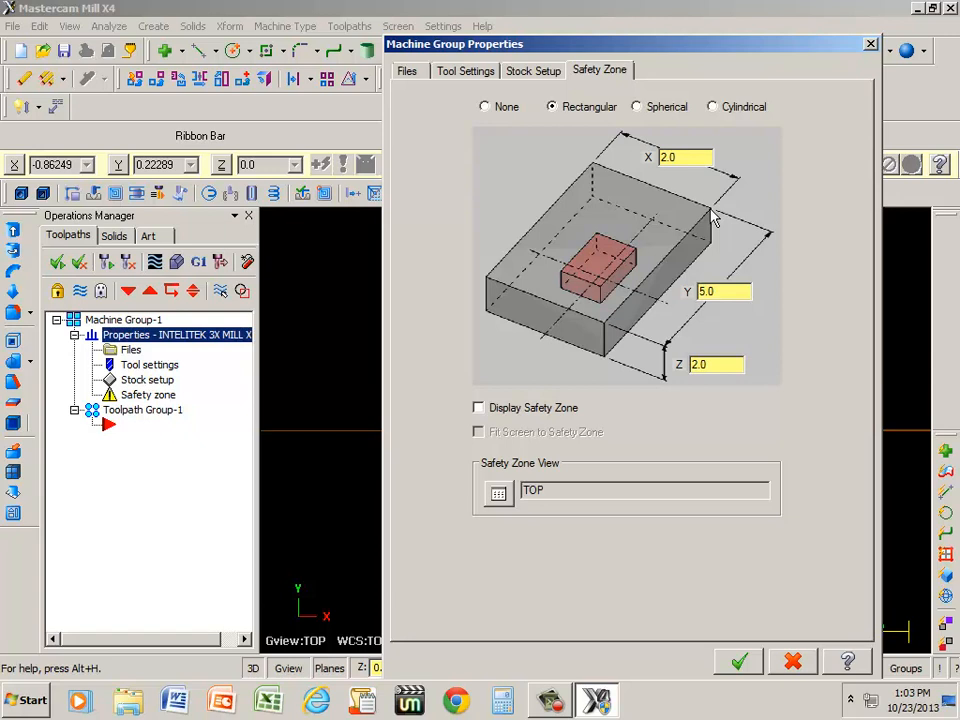
left_click(636, 107)
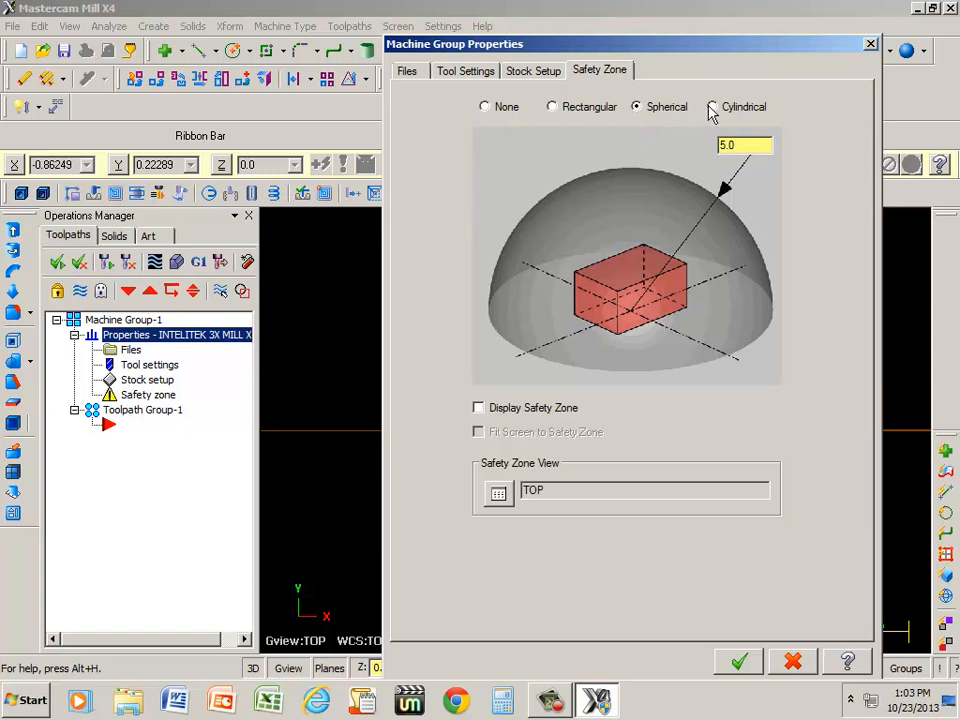
mouse_move(715, 120)
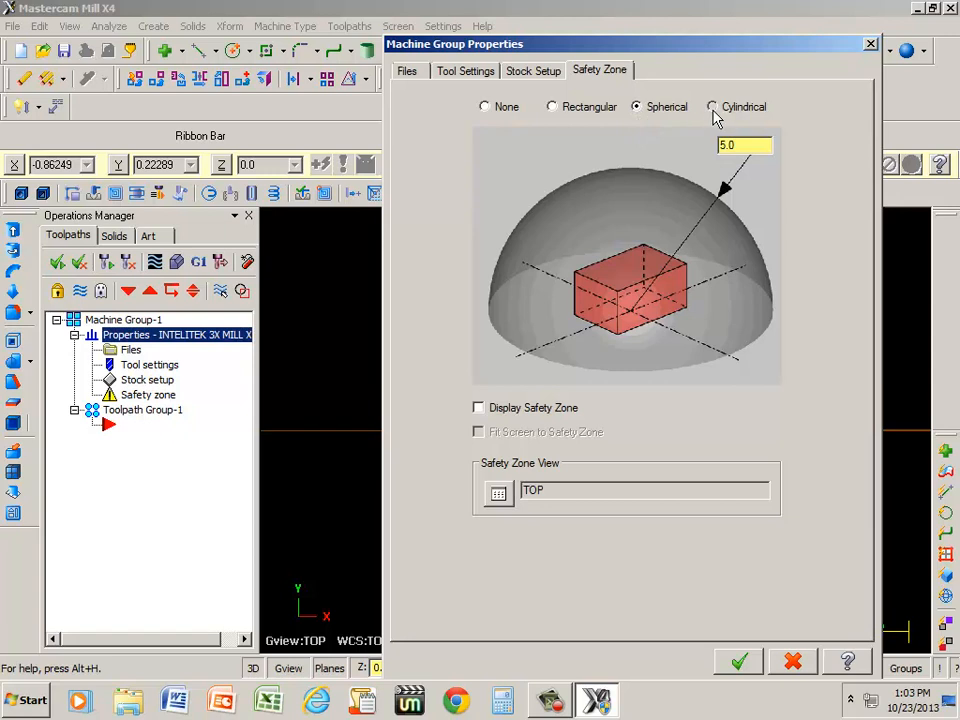
left_click(712, 107)
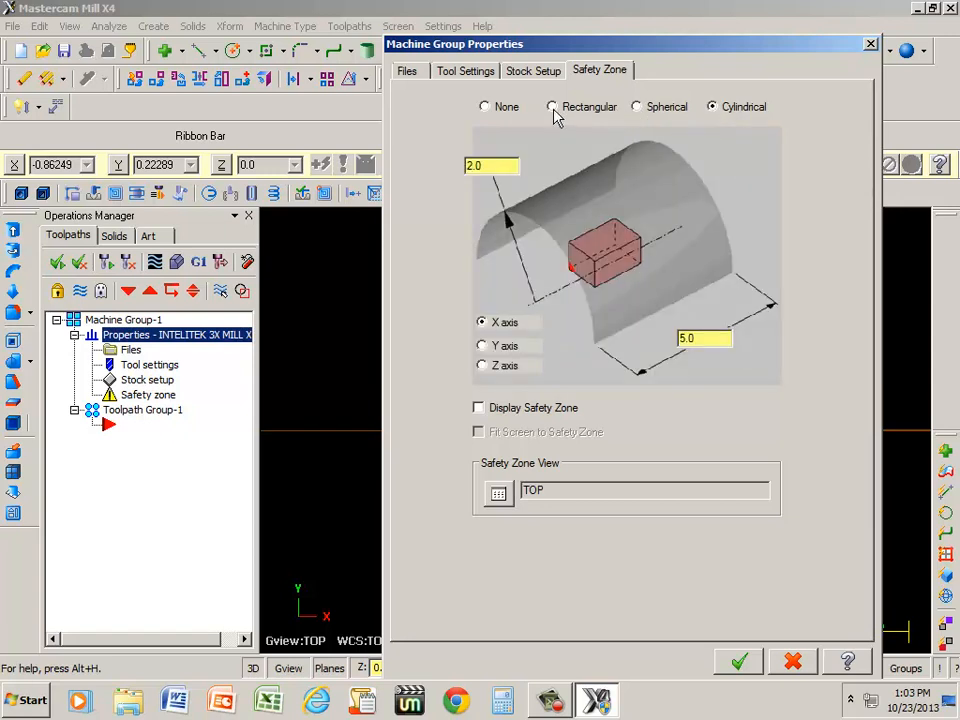
left_click(552, 107)
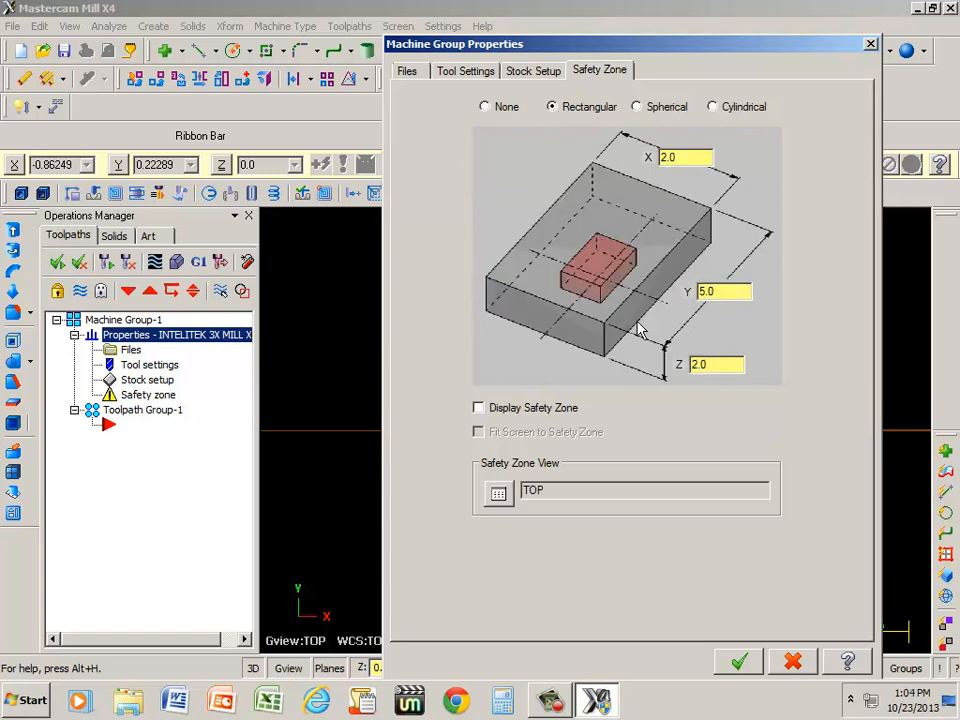
mouse_move(218, 448)
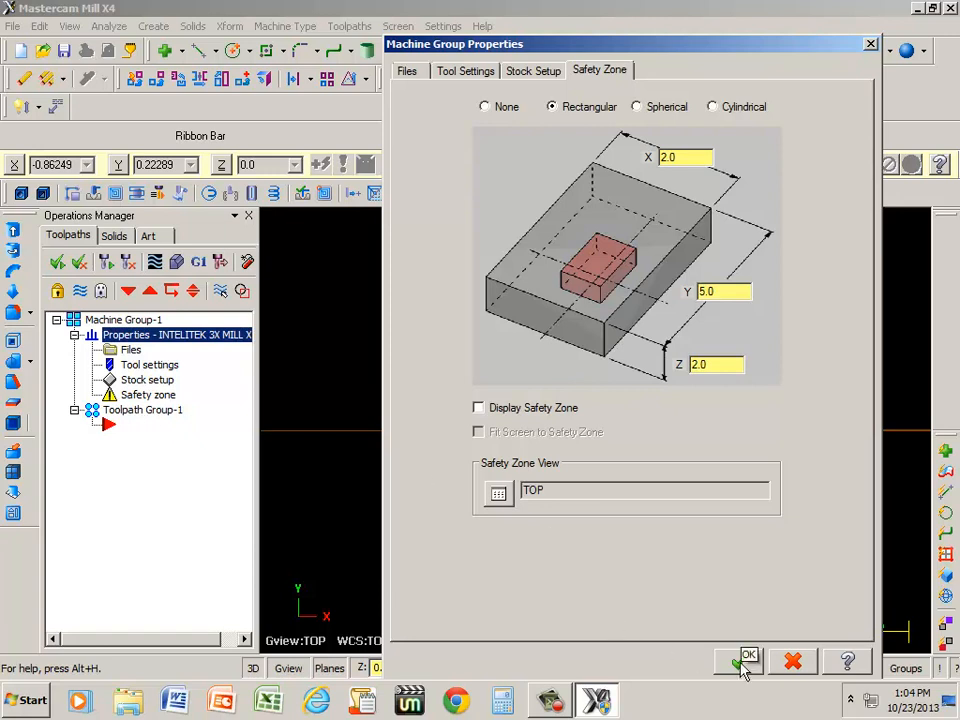
left_click(740, 659)
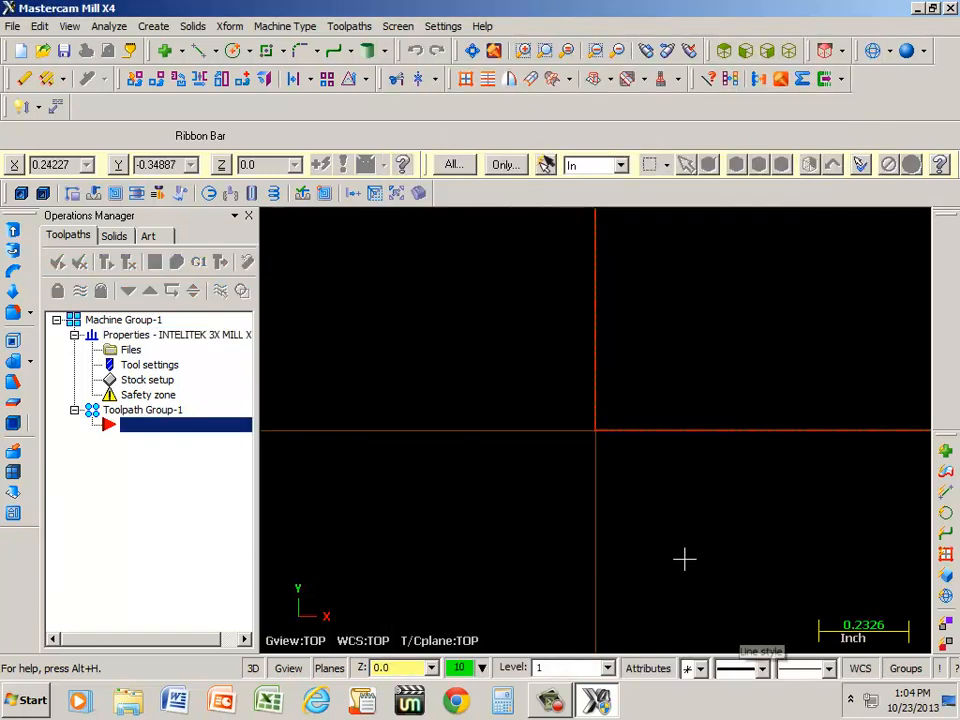
mouse_move(650, 349)
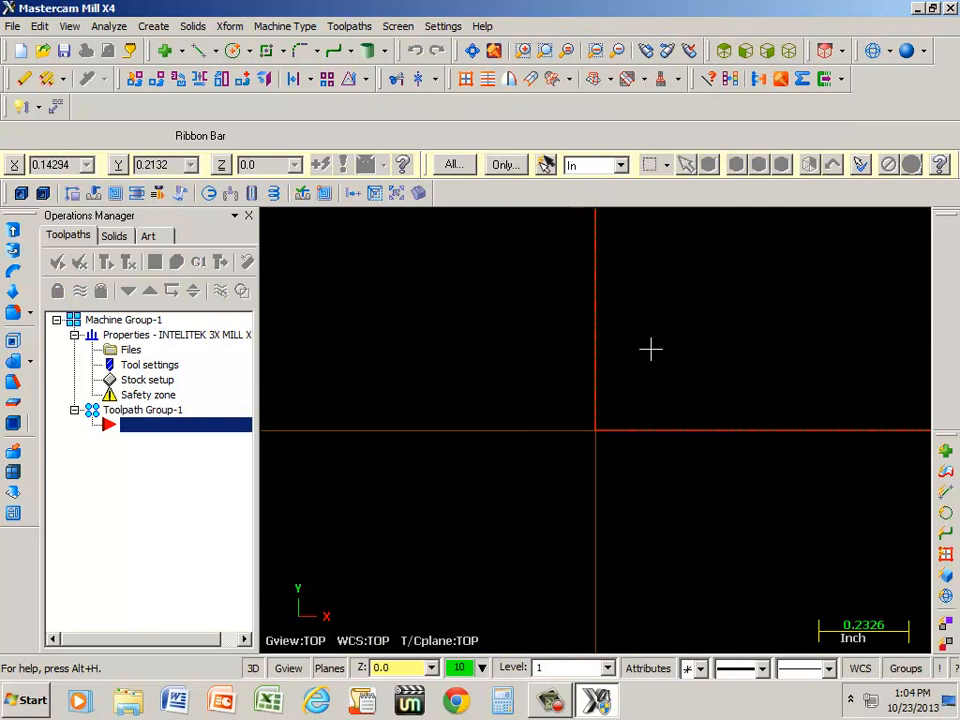